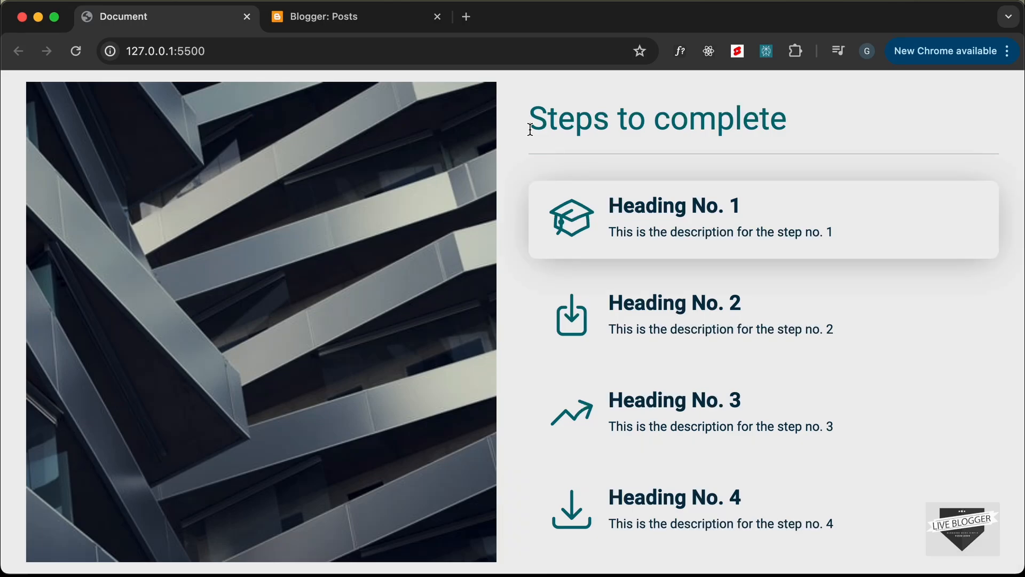
mouse_move(411, 262)
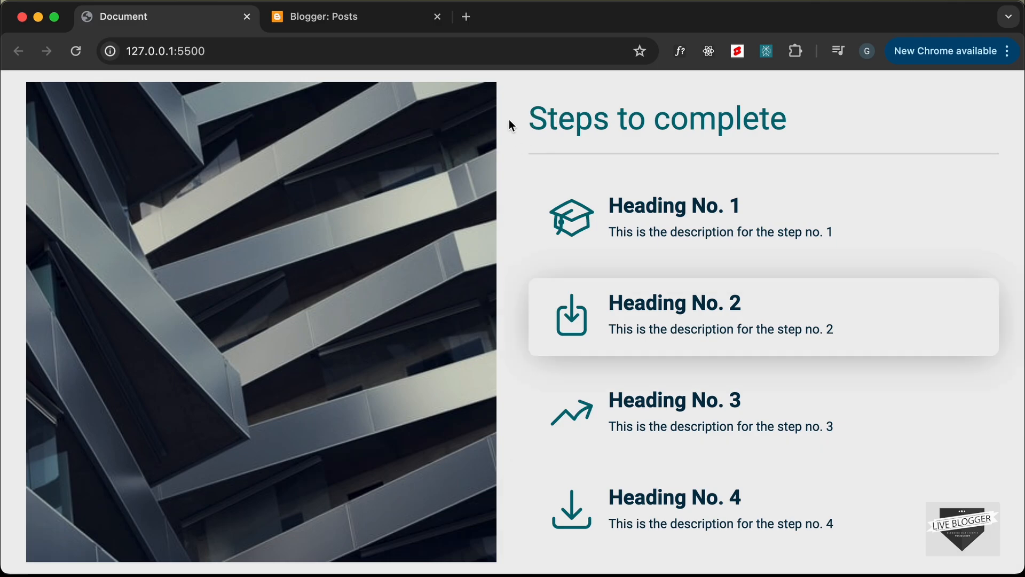
mouse_move(367, 174)
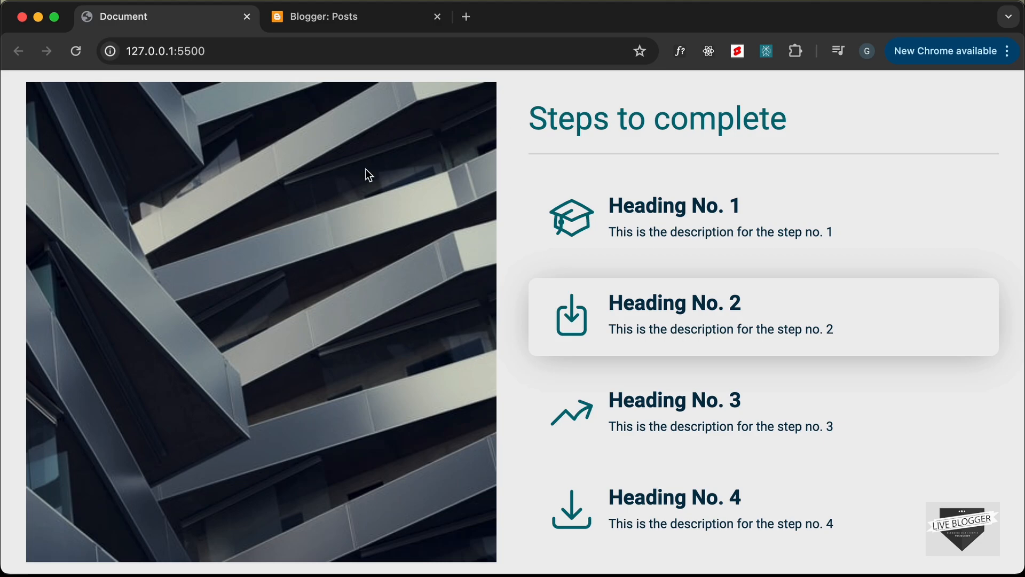
Switch to Blogger, glance at the Contempo theme page, then start a new post.
left_click(356, 17)
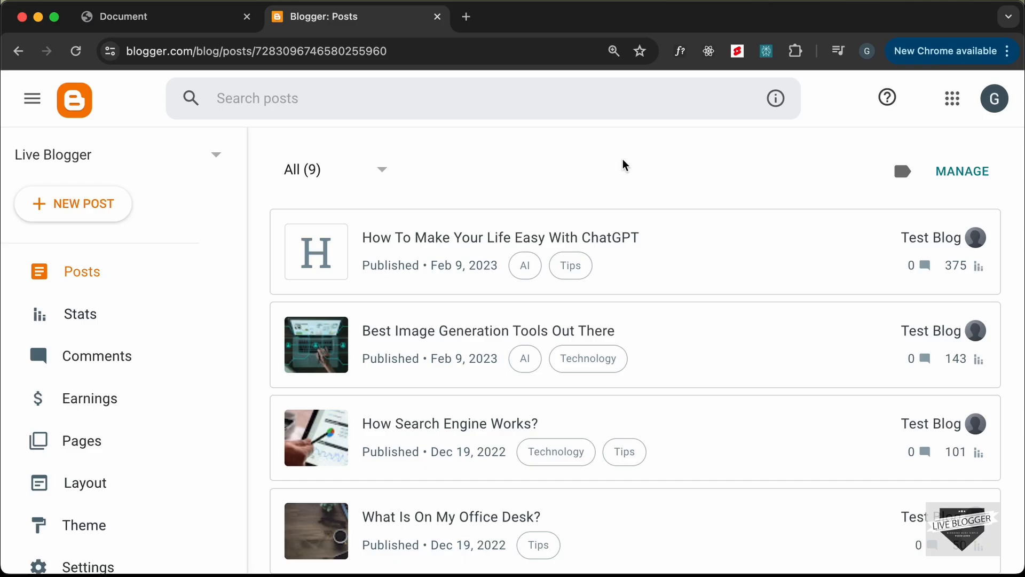
mouse_move(134, 172)
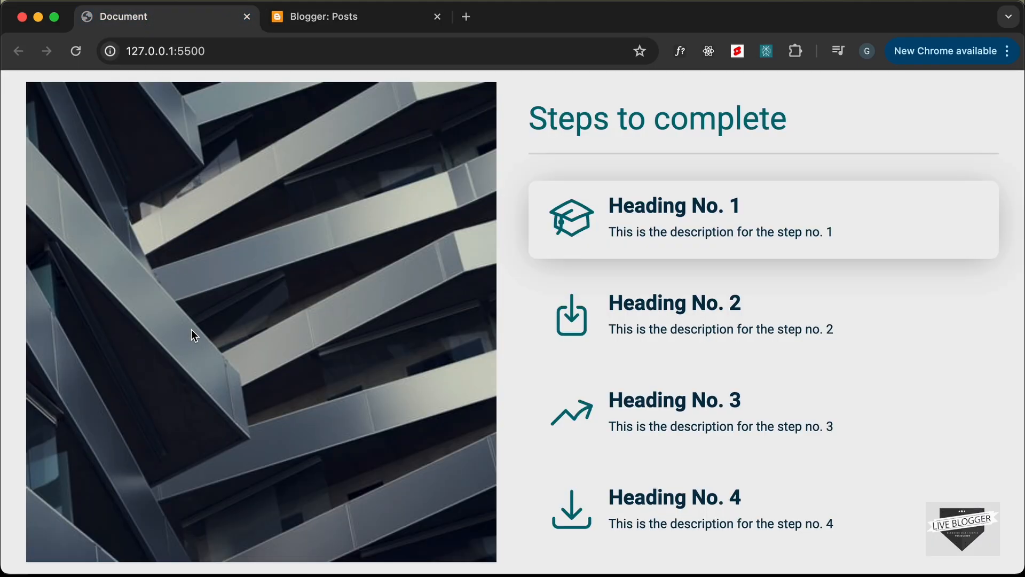
left_click(340, 16)
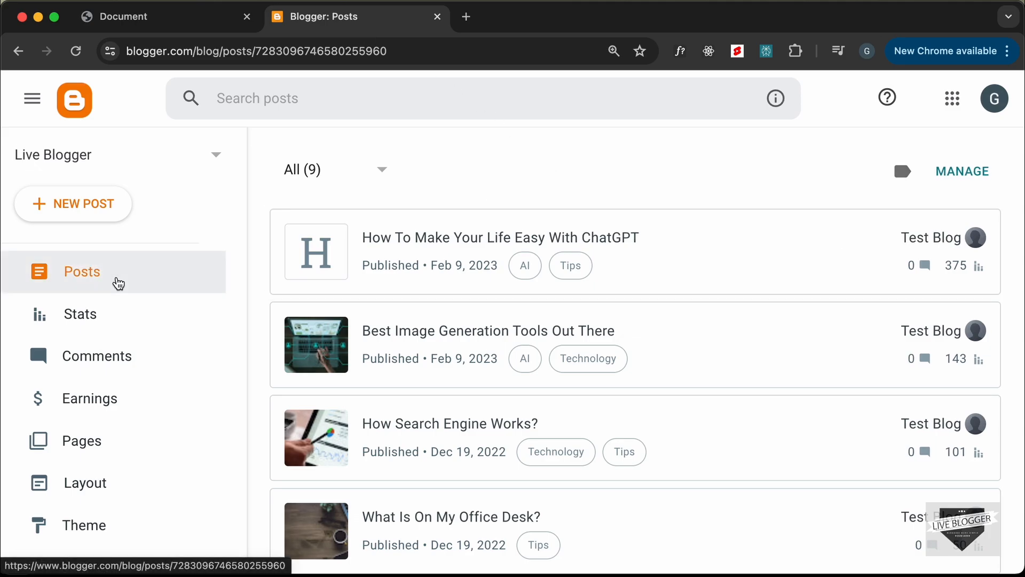
left_click(84, 525)
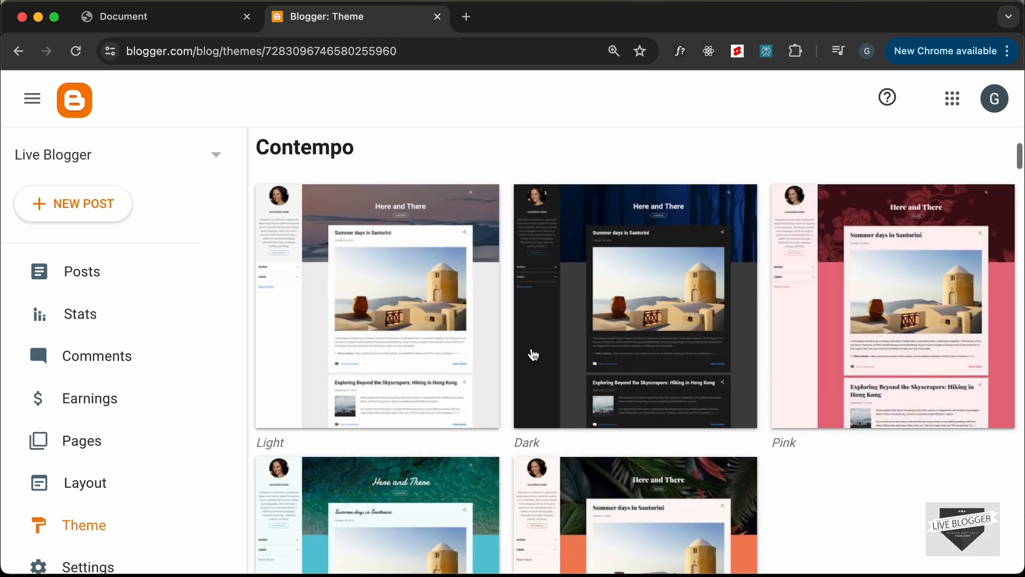
mouse_move(412, 312)
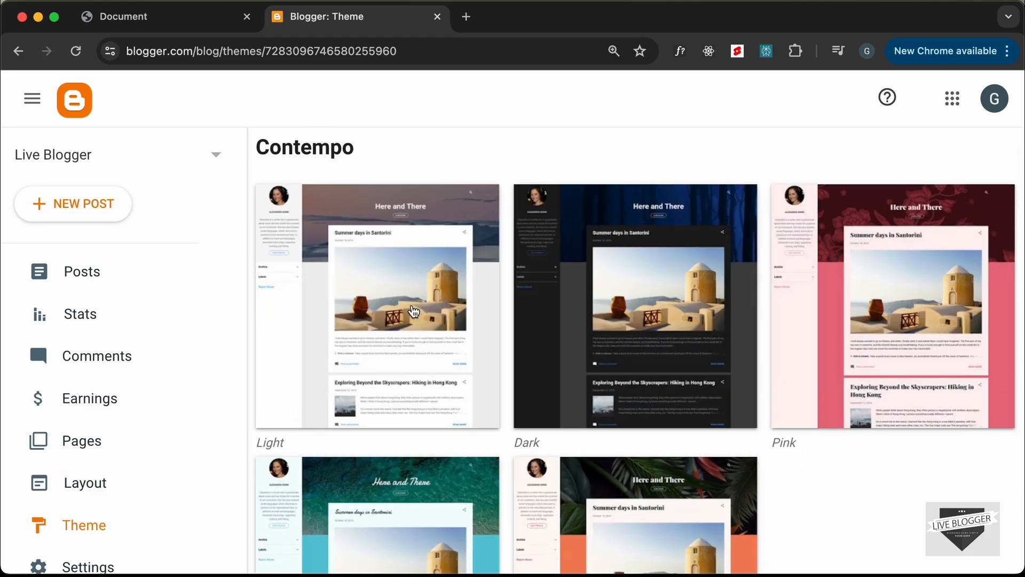
left_click(82, 271)
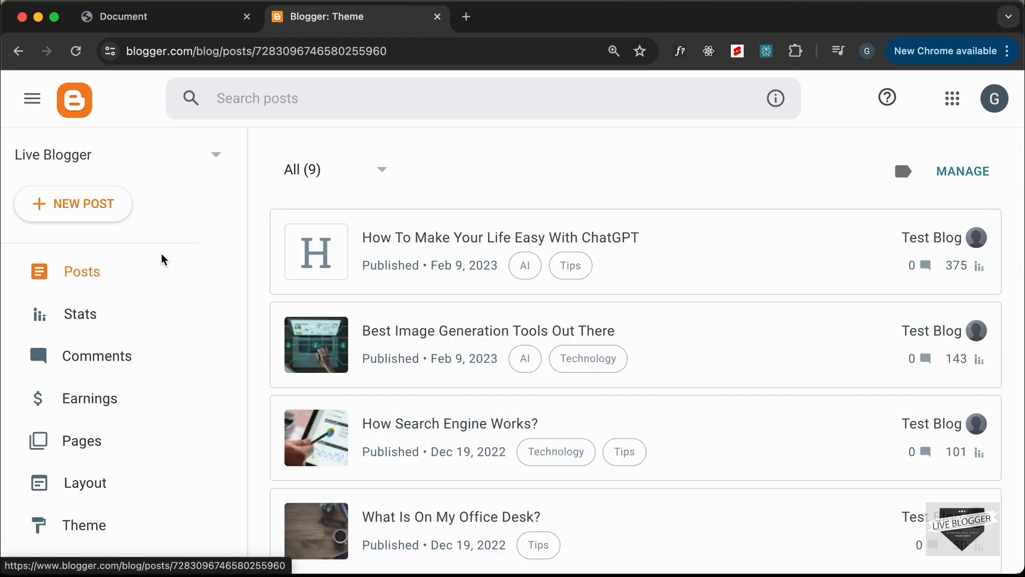
left_click(73, 203)
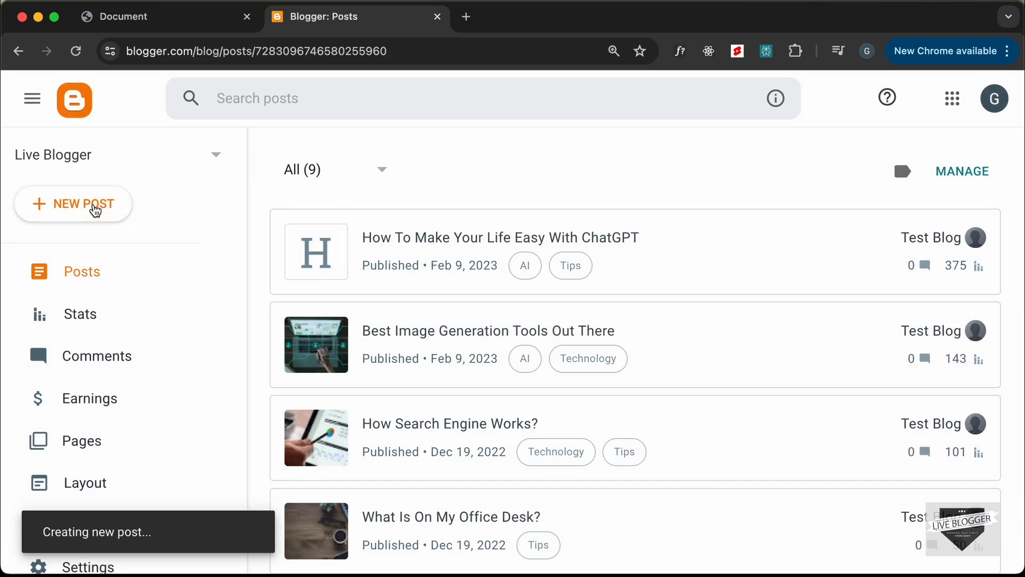
Title the new post 'Steps To Use Our Product' with the body left empty.
left_click(74, 204)
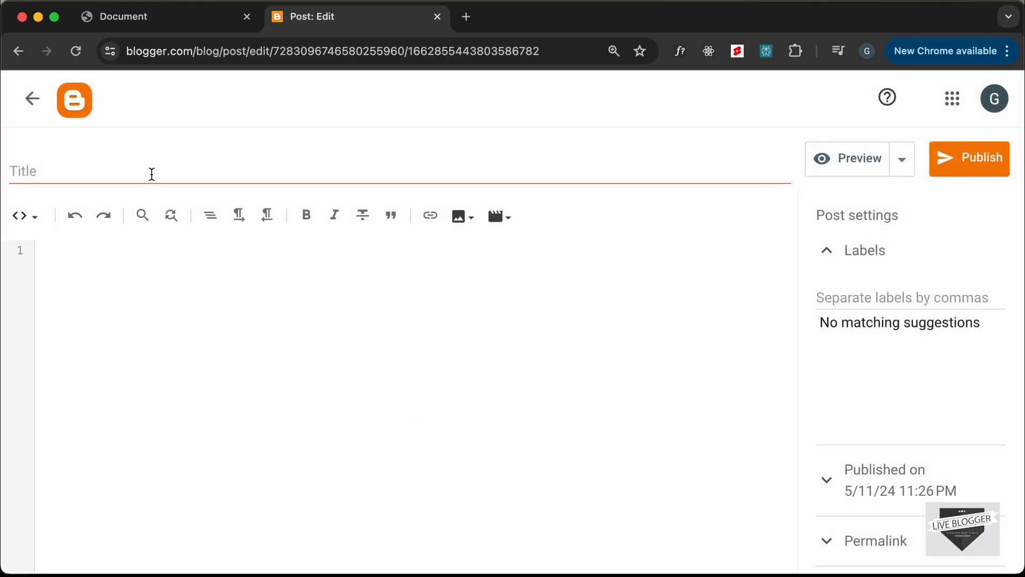
left_click(151, 172)
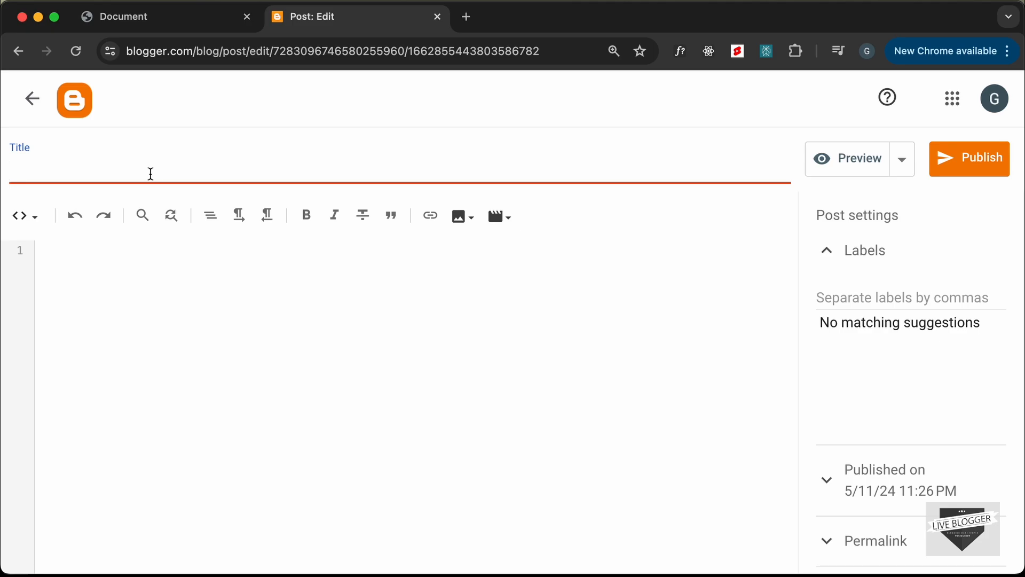
type("Step")
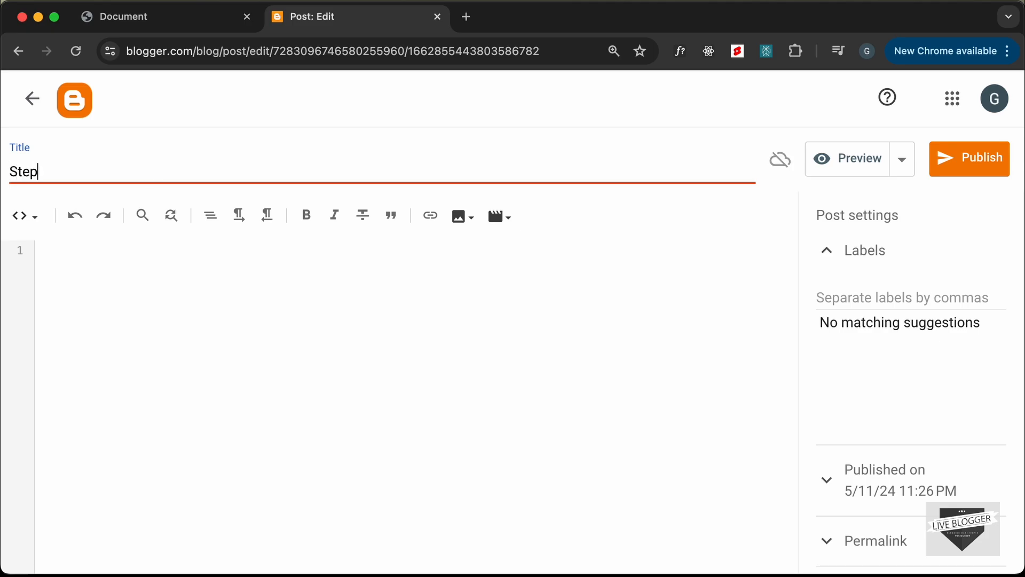
type("s To Use Our")
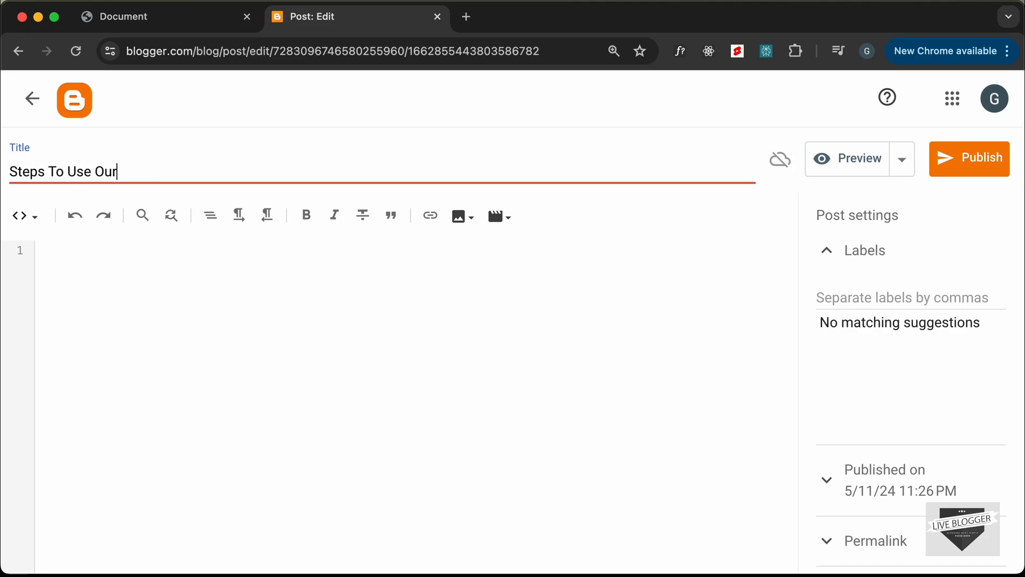
type("Product")
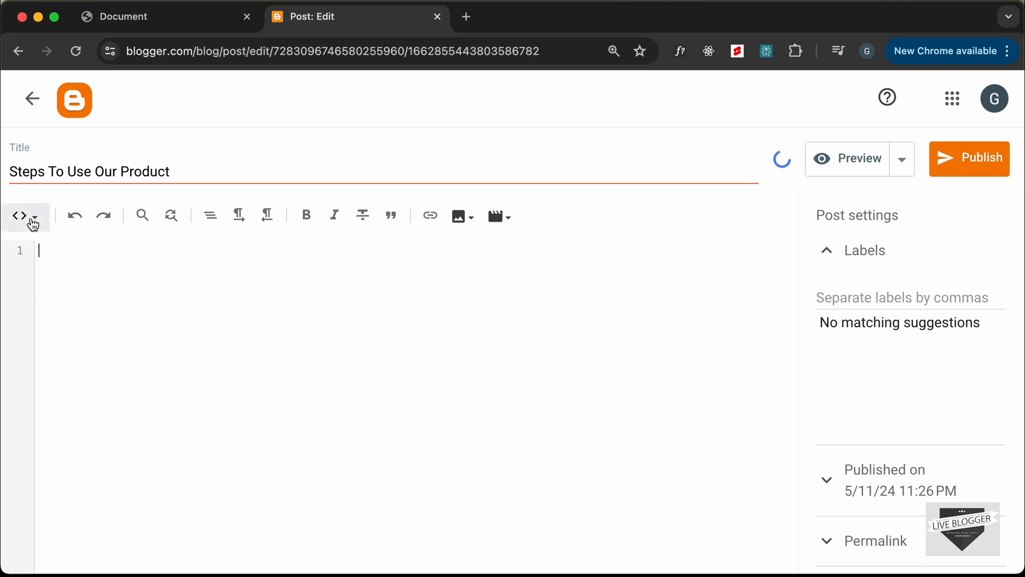
mouse_move(278, 312)
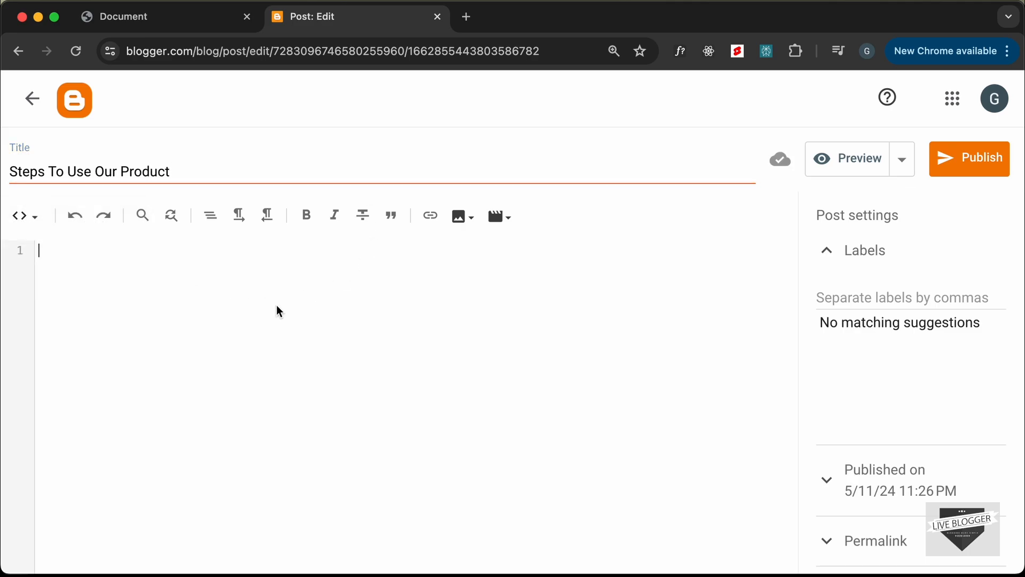
mouse_move(140, 239)
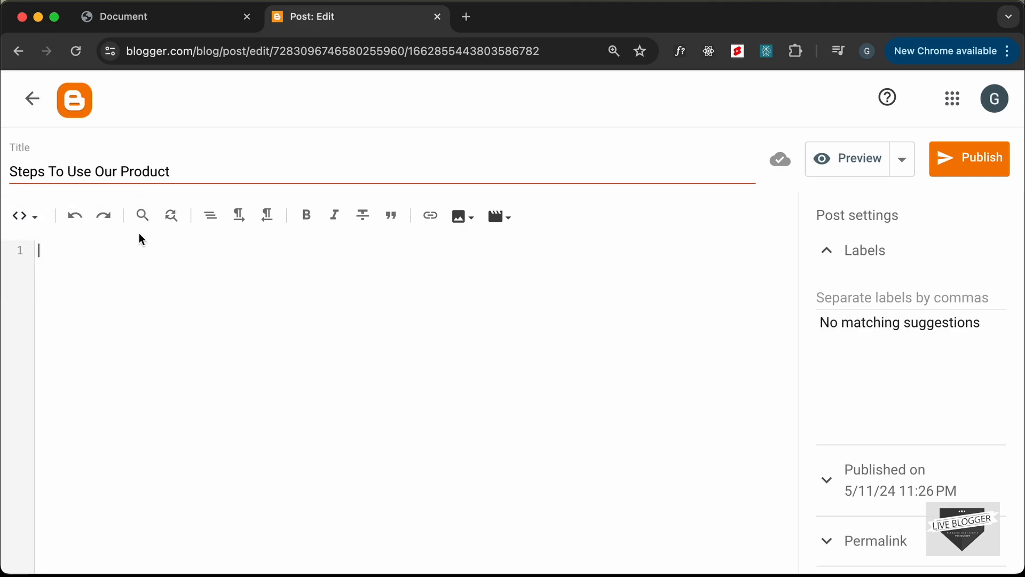
mouse_move(240, 338)
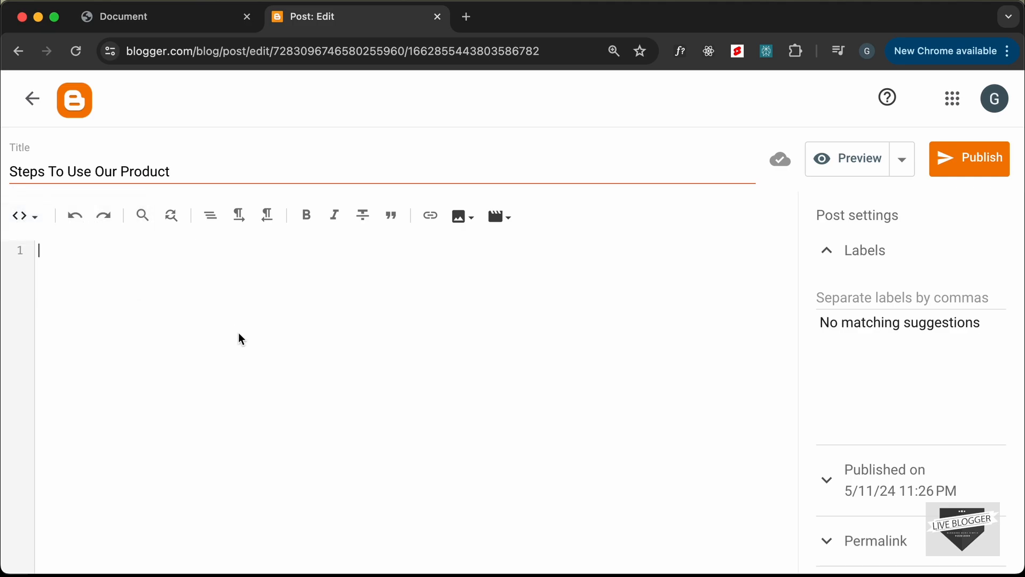
mouse_move(275, 320)
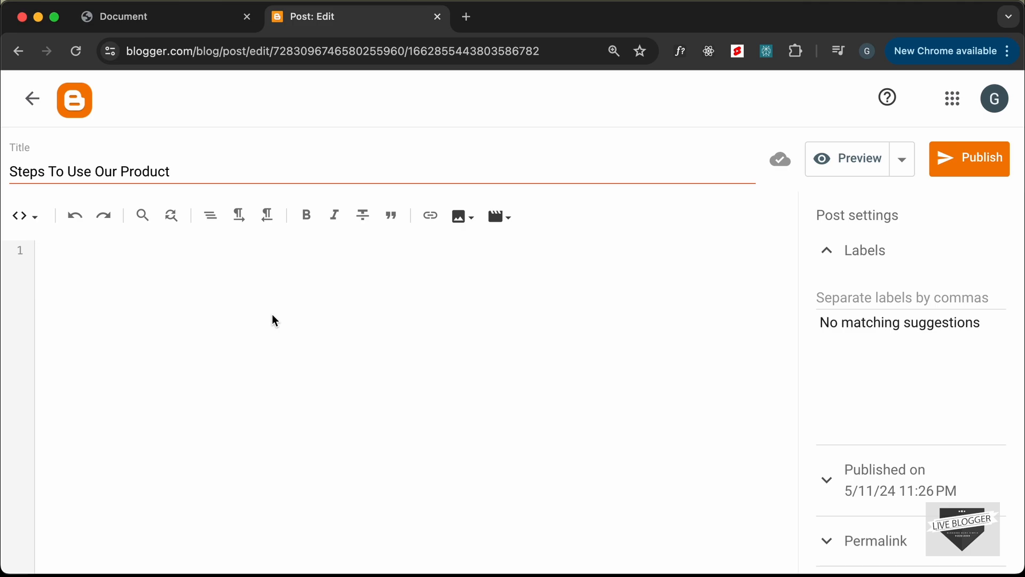
Type an opening <style> tag on line 1 of the post's HTML body.
type("<s")
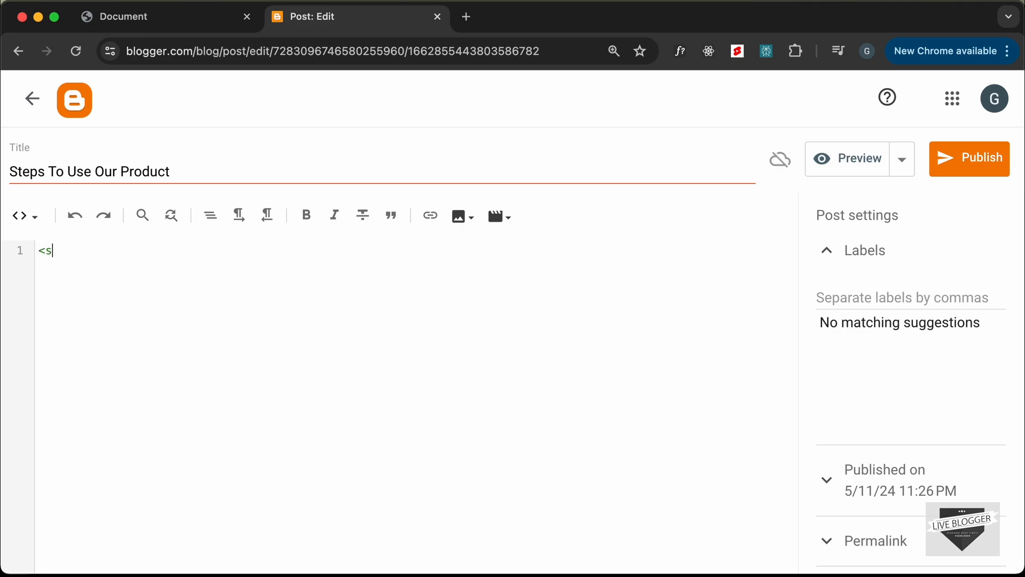
type("tyle>")
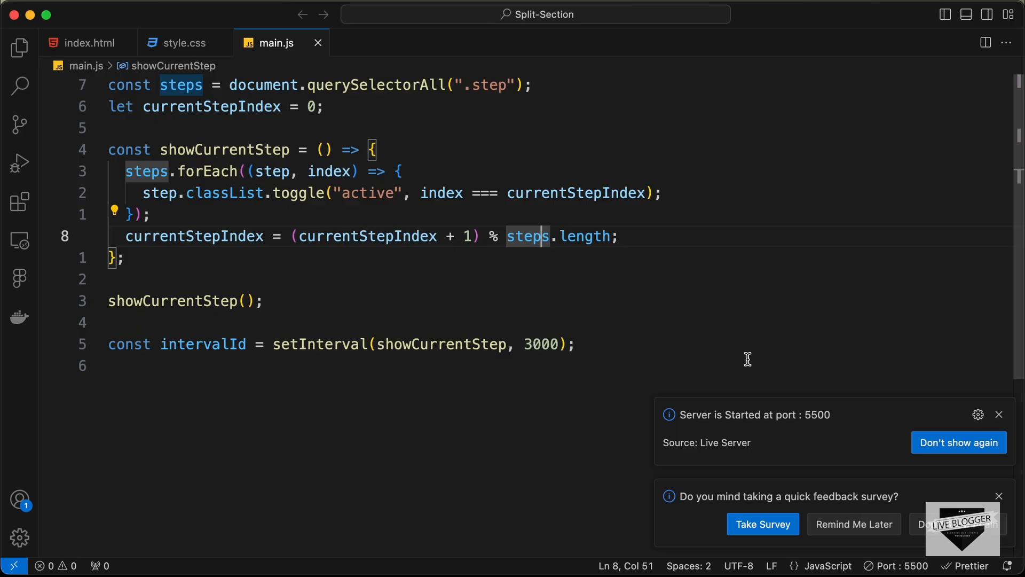
Paste the full style.css stylesheet into the post's HTML, closed with </style>.
left_click(181, 43)
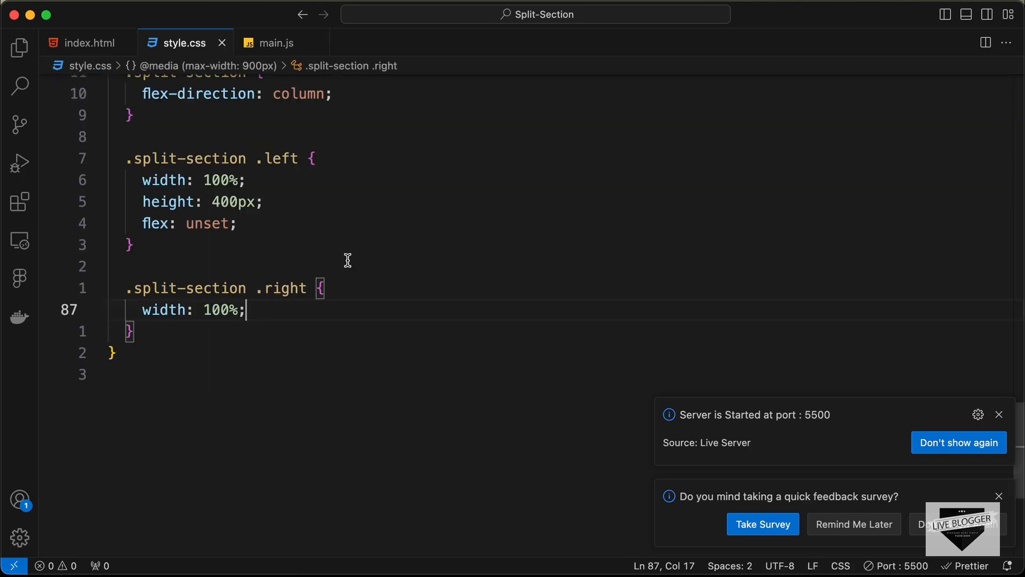
scroll("up", 3)
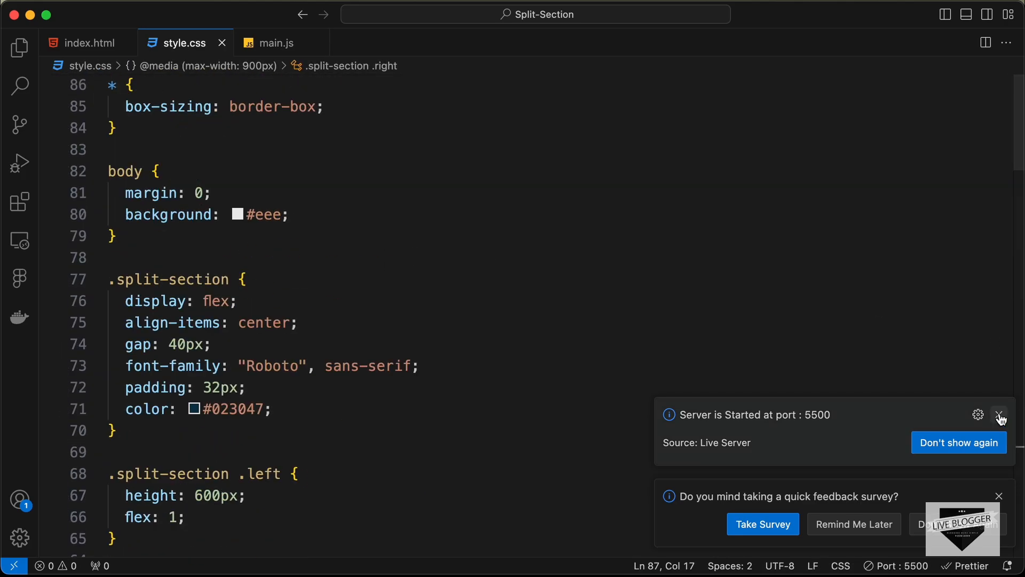
left_click(999, 414)
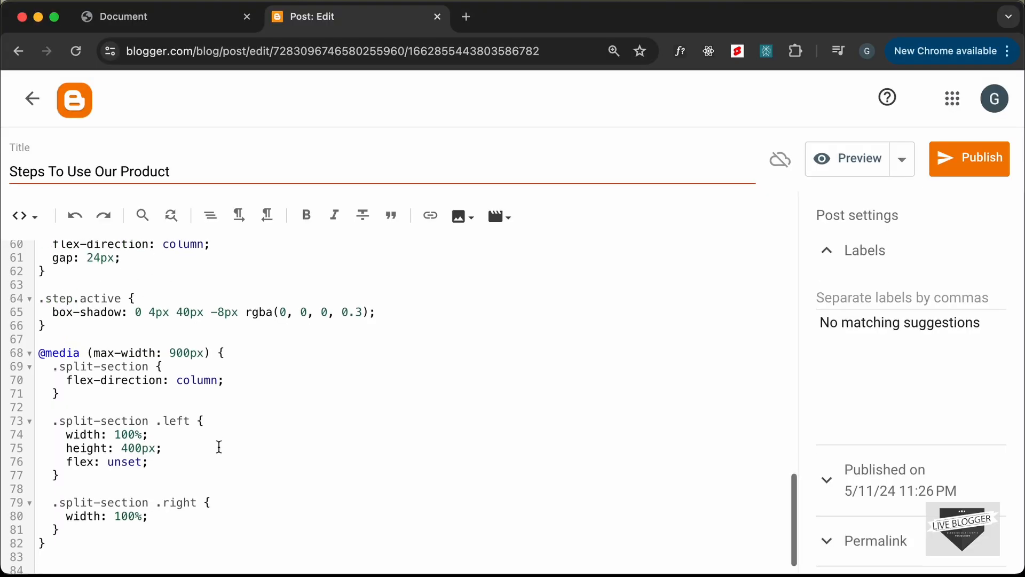
scroll("down", 3)
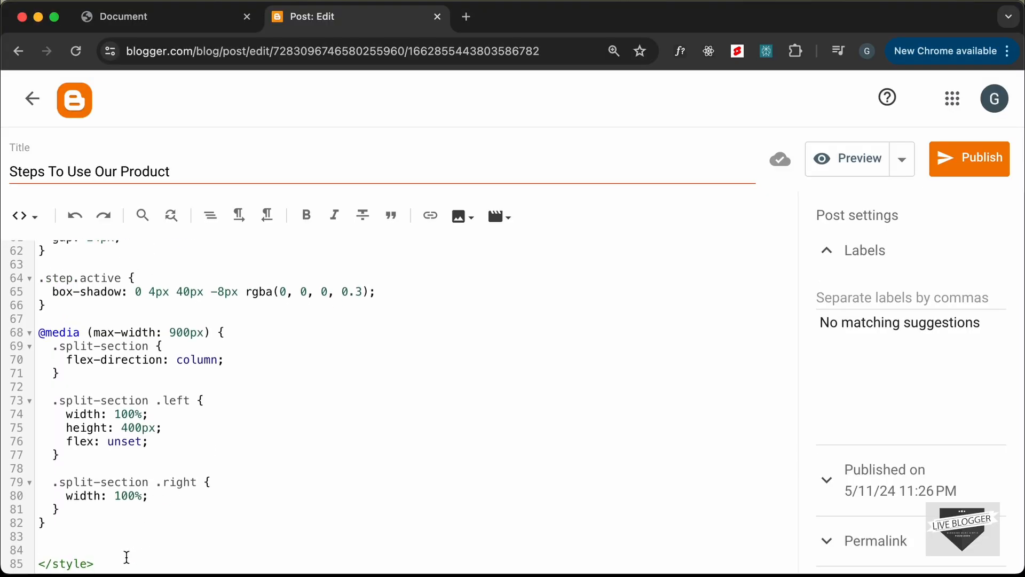
scroll("down", 3)
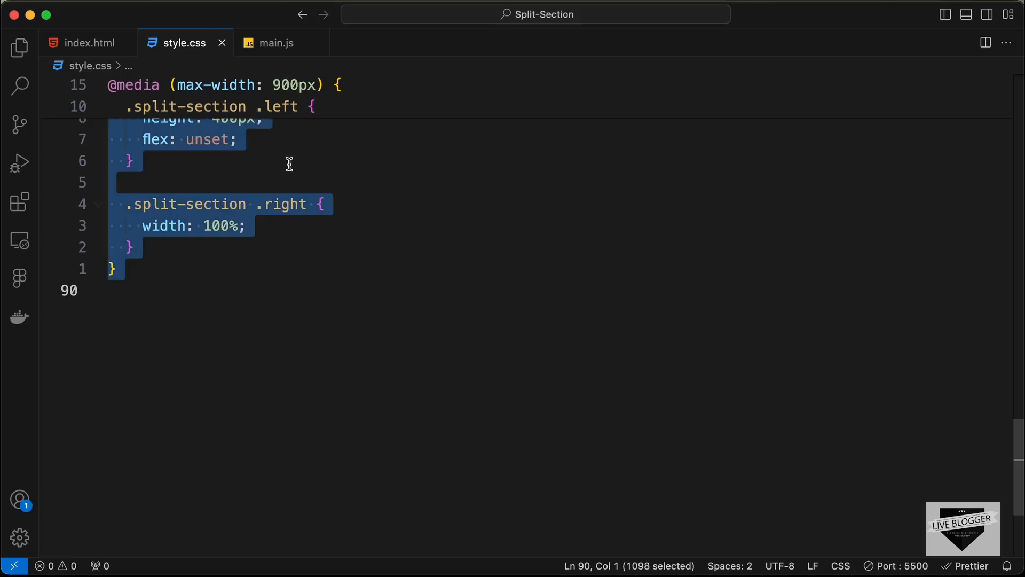
Add the index.html steps markup below the styles, followed by an empty <script></script> block.
left_click(88, 43)
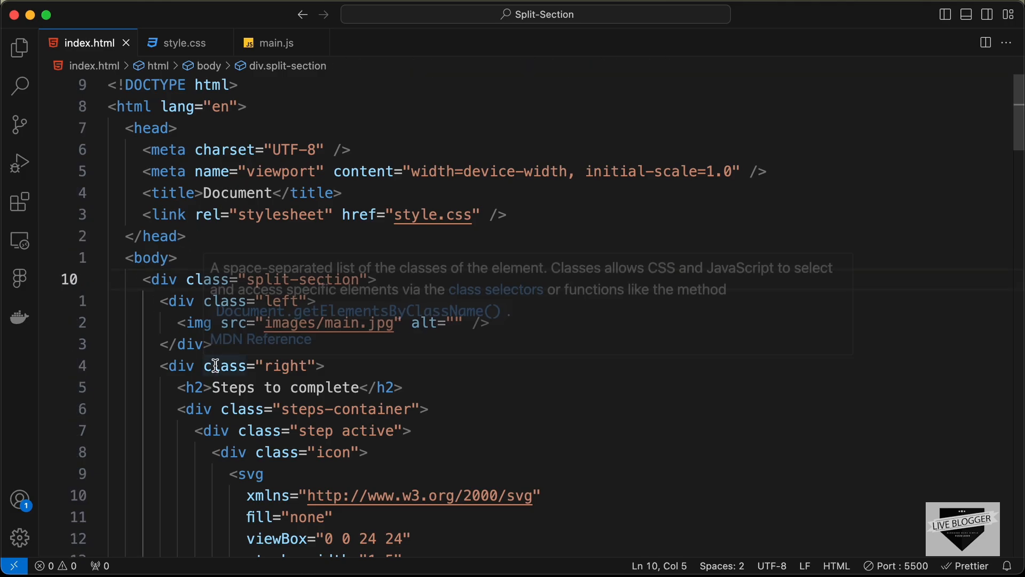
scroll("down", 3)
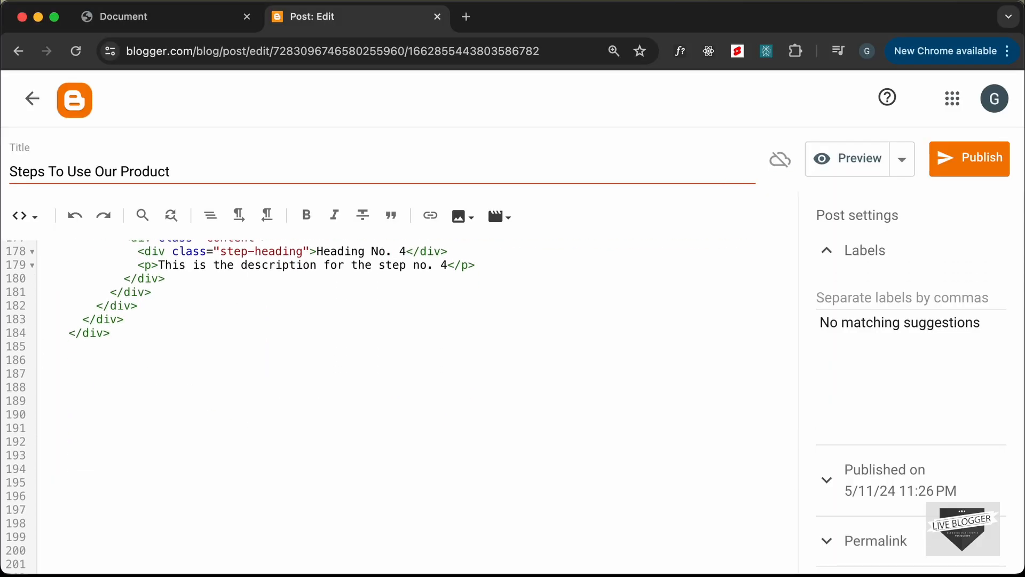
type("<script>")
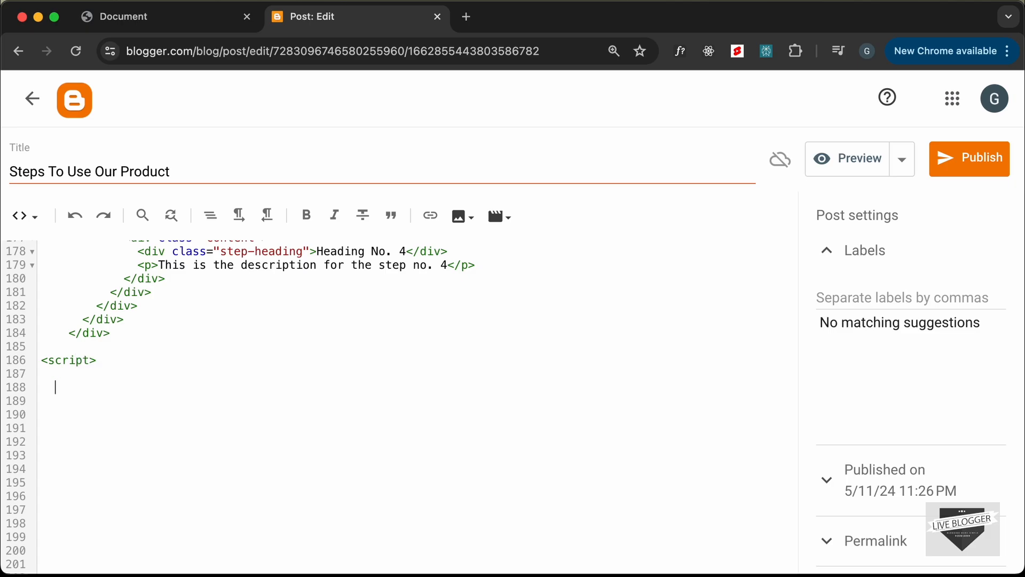
type("</script>")
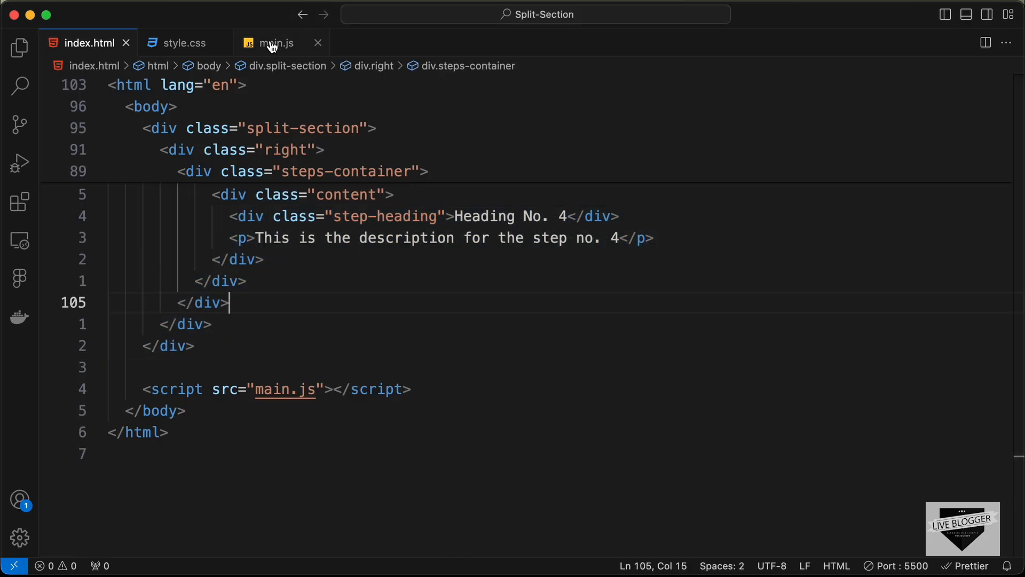
left_click(274, 43)
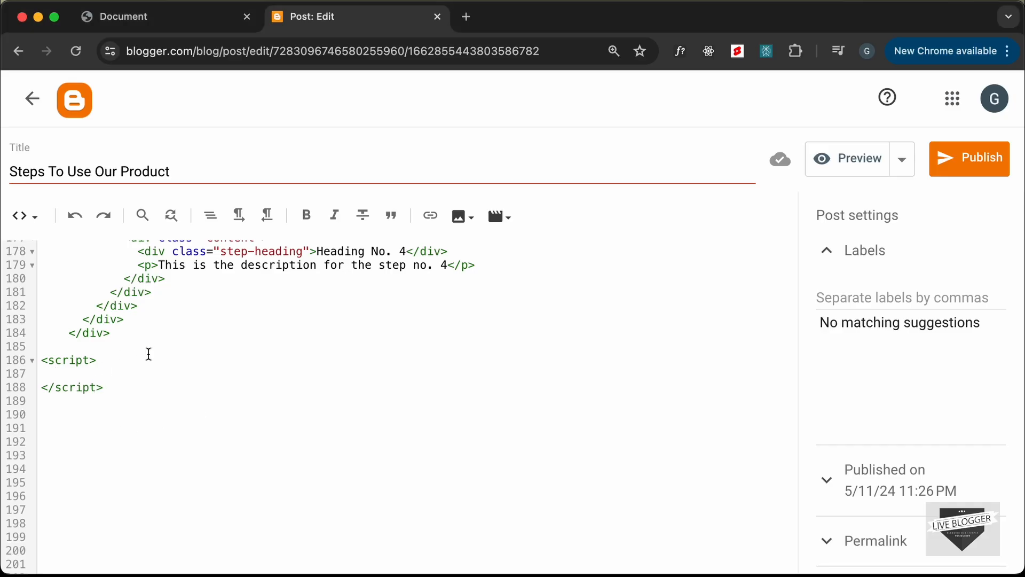
type("const steps = document.querySelectorAll(\".step\");")
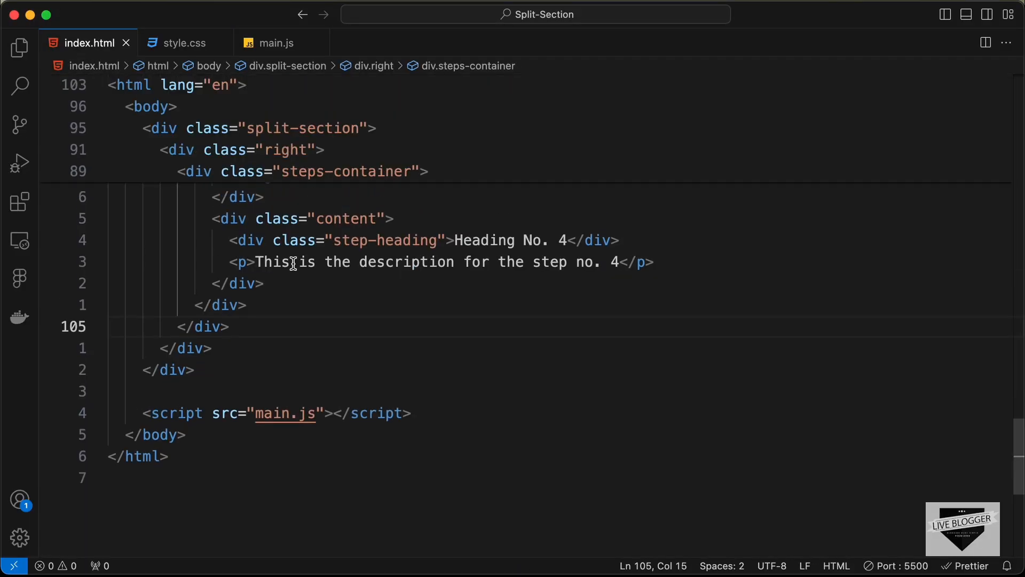
scroll("up", 3)
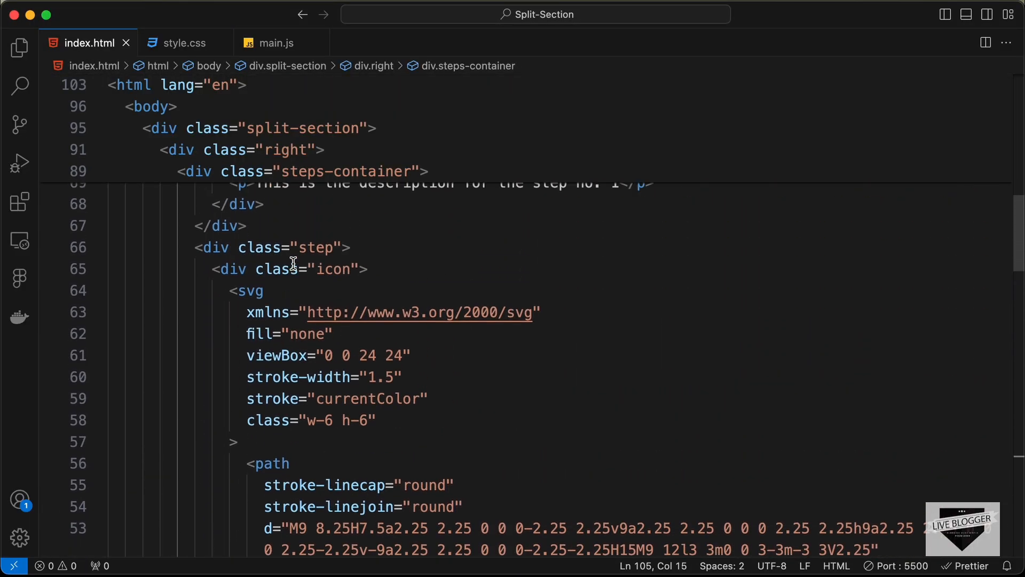
scroll("up", 3)
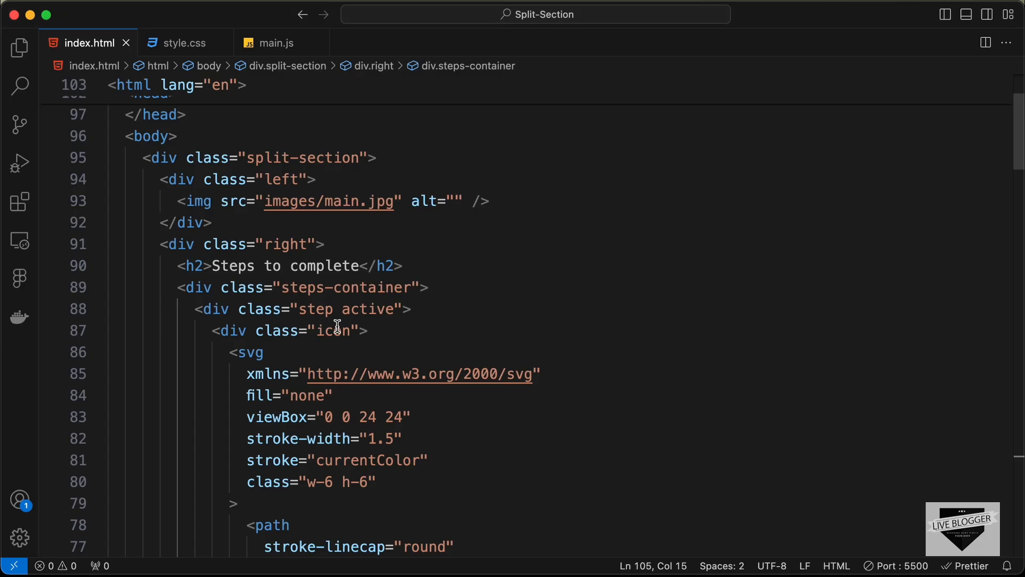
scroll("down", 3)
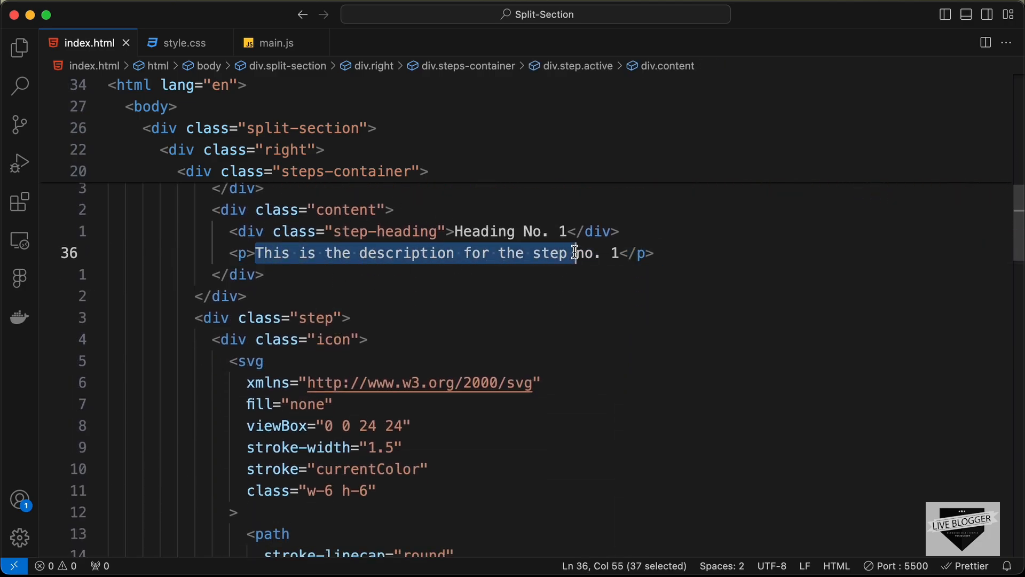
scroll("down", 3)
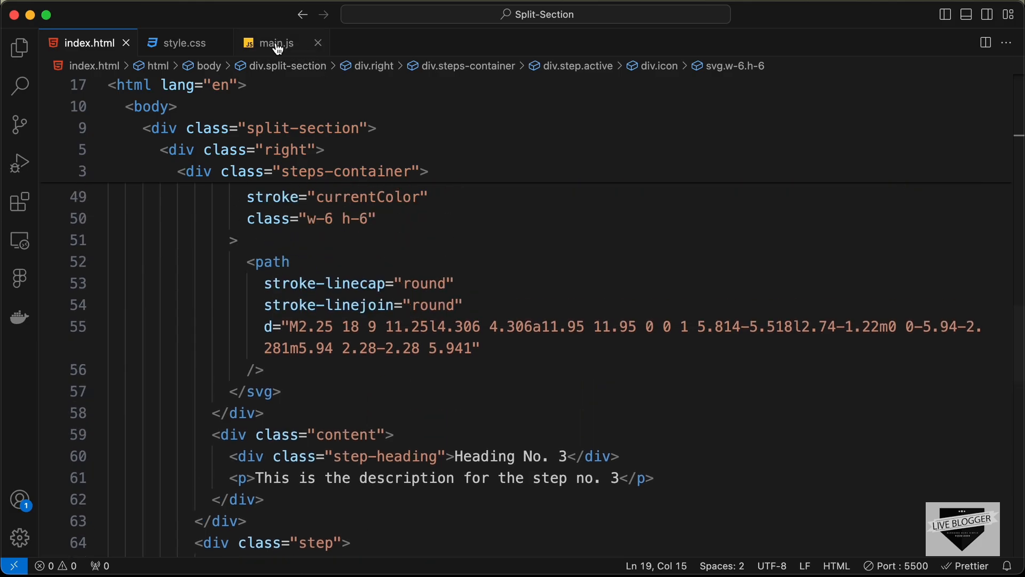
left_click(276, 43)
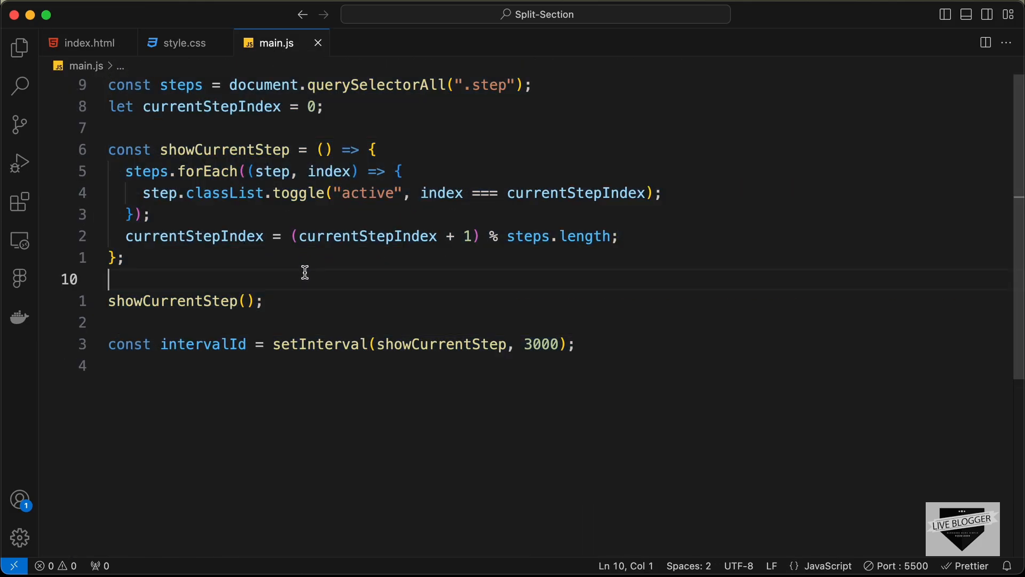
mouse_move(498, 358)
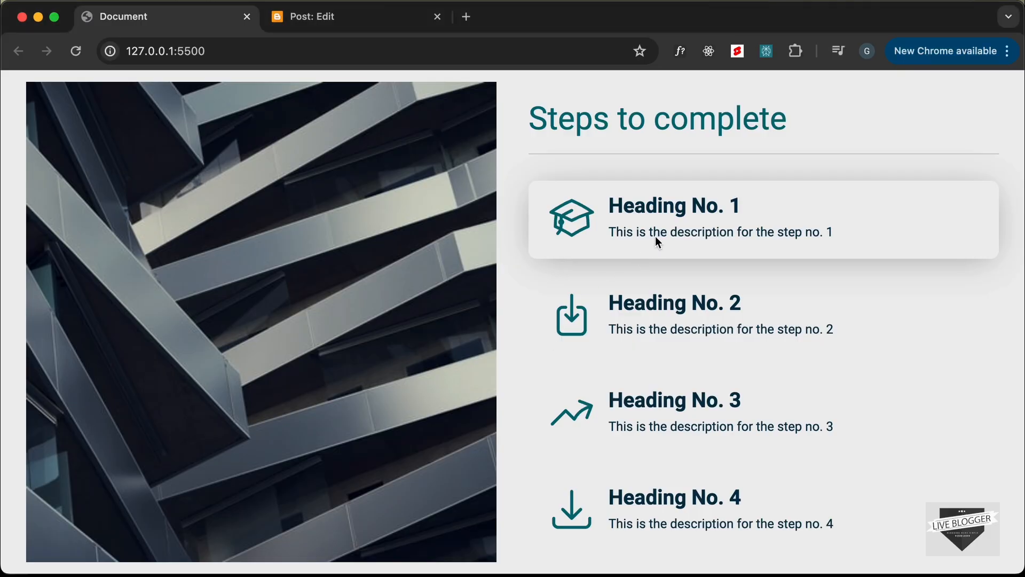
mouse_move(647, 248)
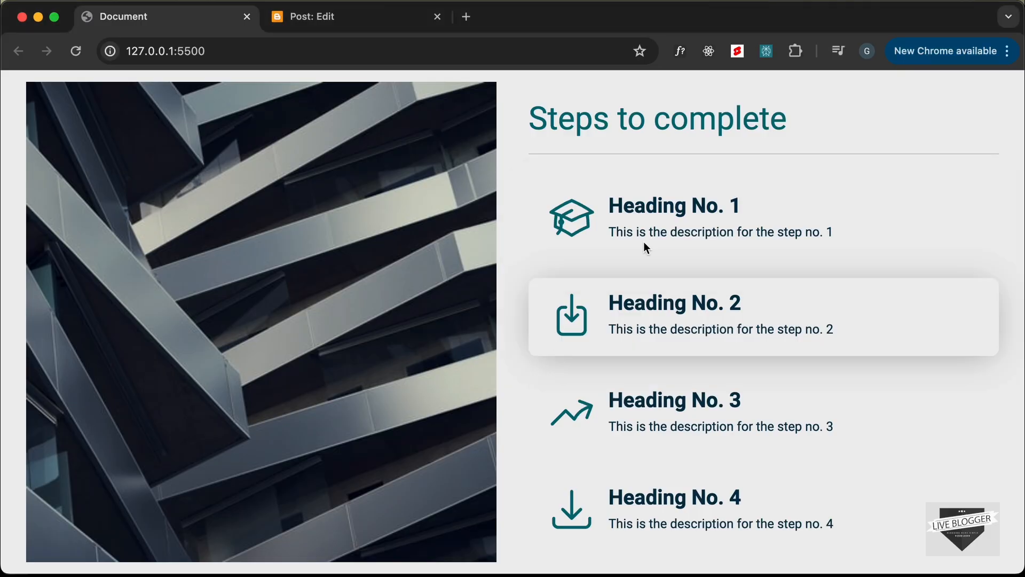
mouse_move(695, 321)
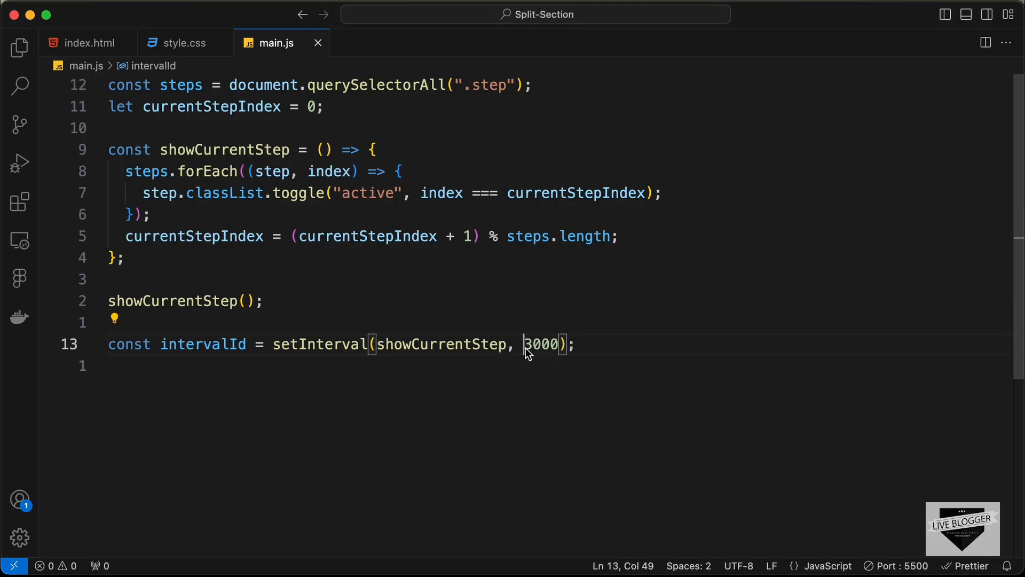
double_click(541, 344)
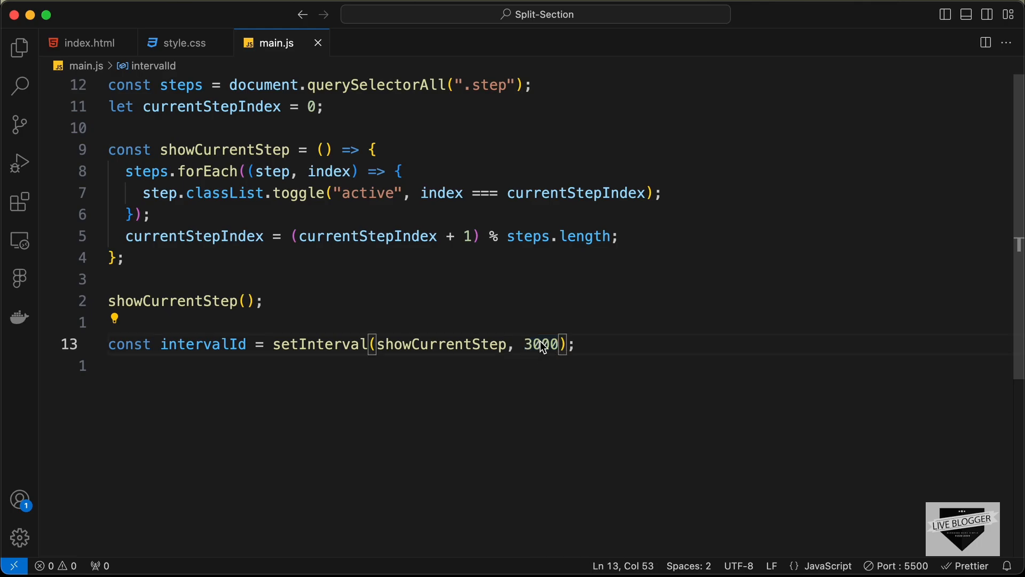
left_click(88, 43)
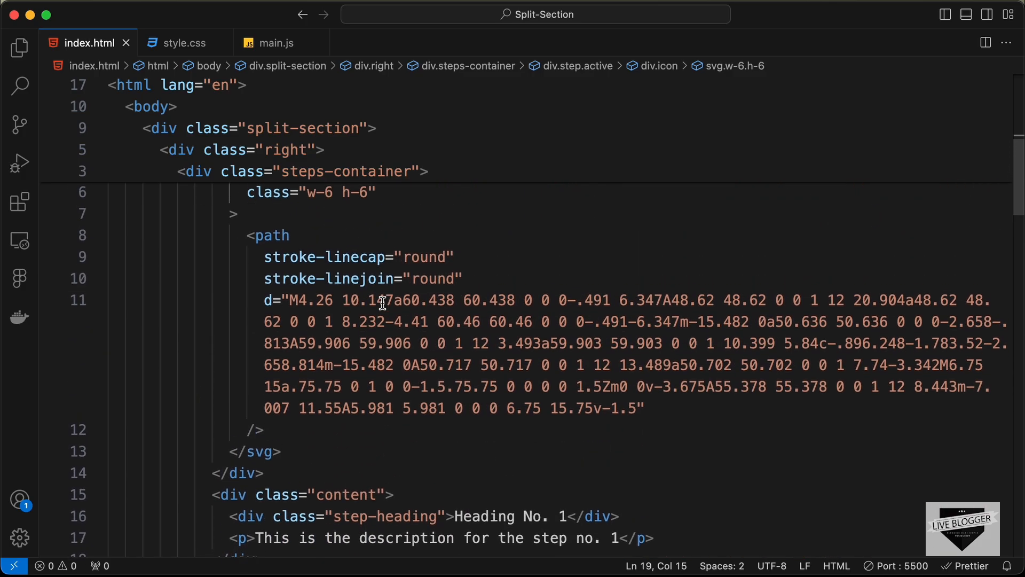
Scroll the post's HTML from the step markup up to the closing style tag.
scroll("up", 3)
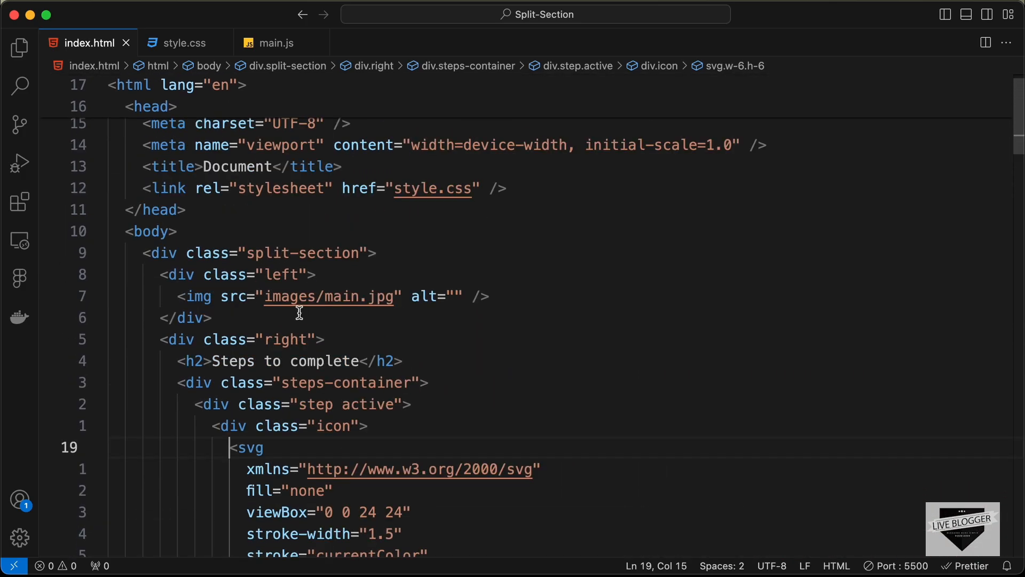
mouse_move(395, 299)
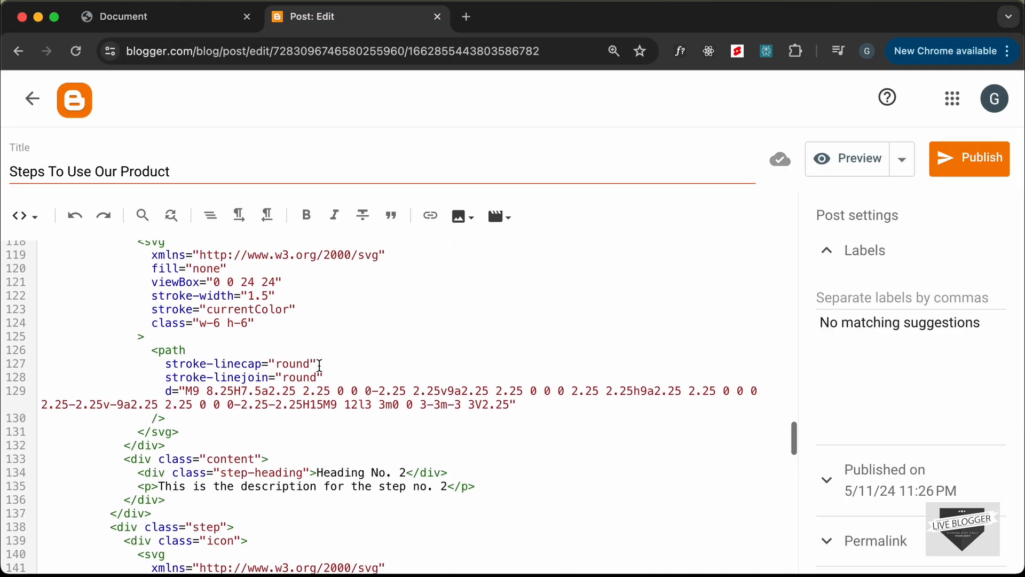
scroll("up", 3)
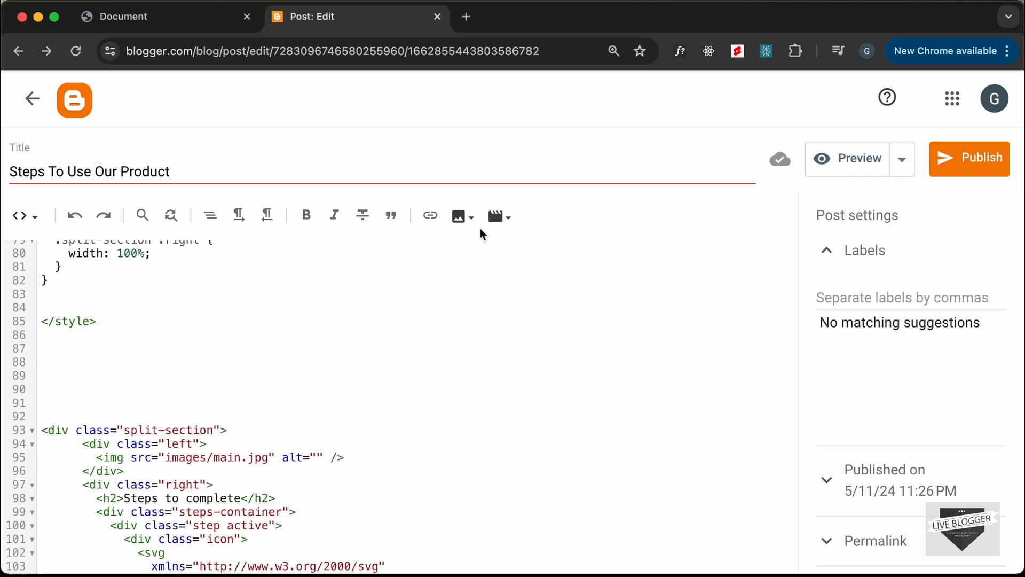
Upload main.jpg from the computer and insert it at original size with no alignment.
left_click(457, 215)
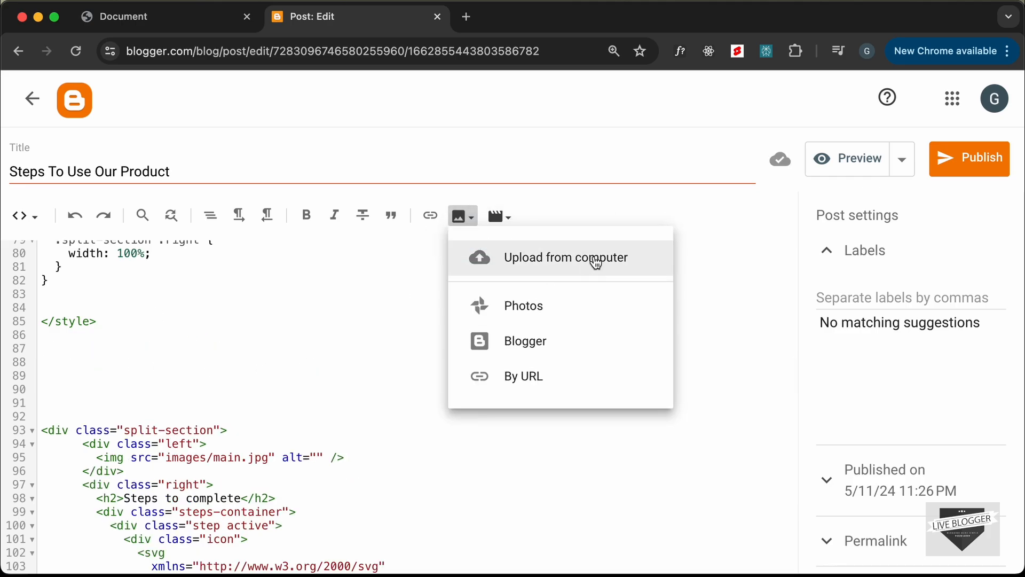
left_click(566, 257)
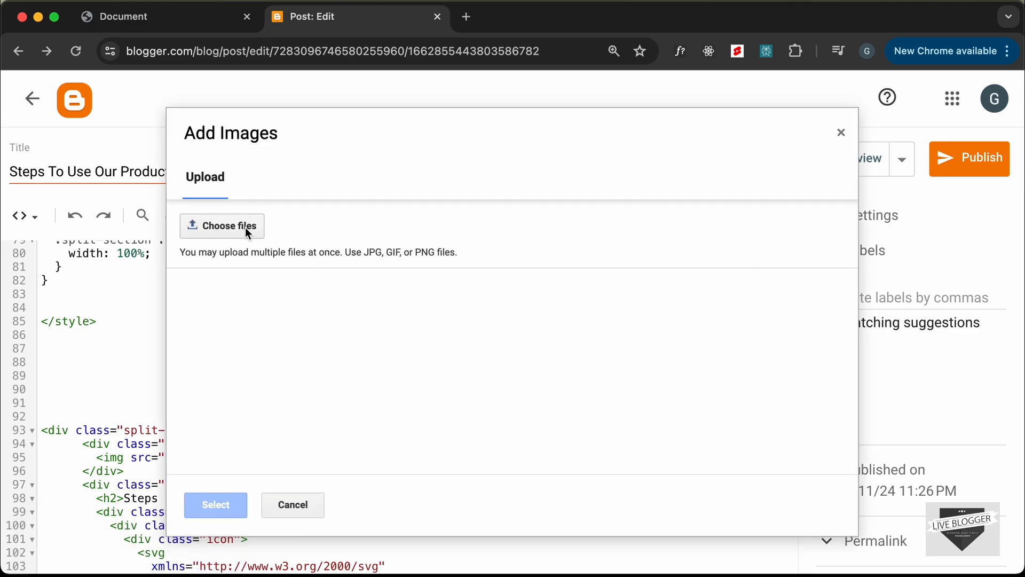
left_click(222, 225)
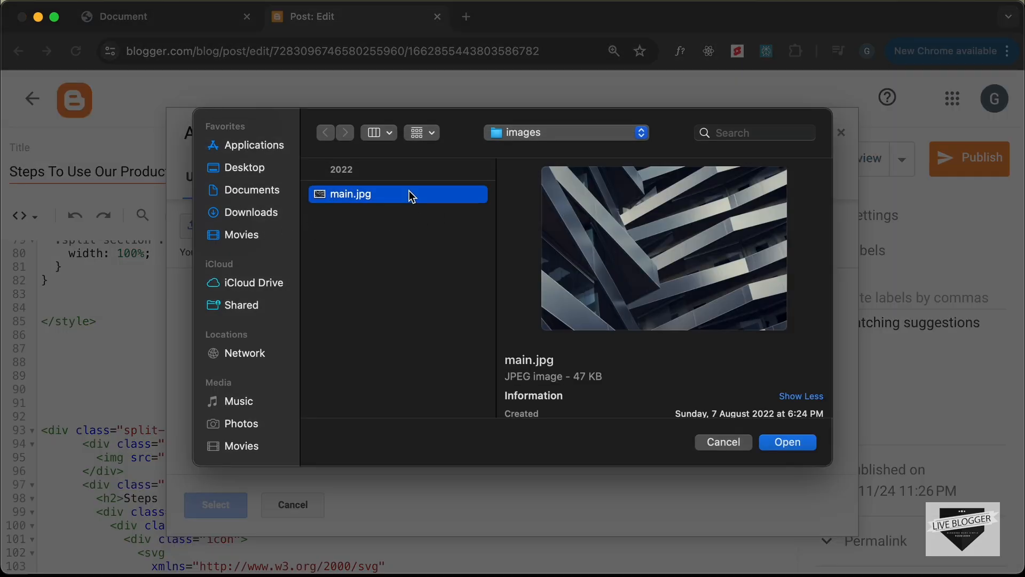
left_click(787, 441)
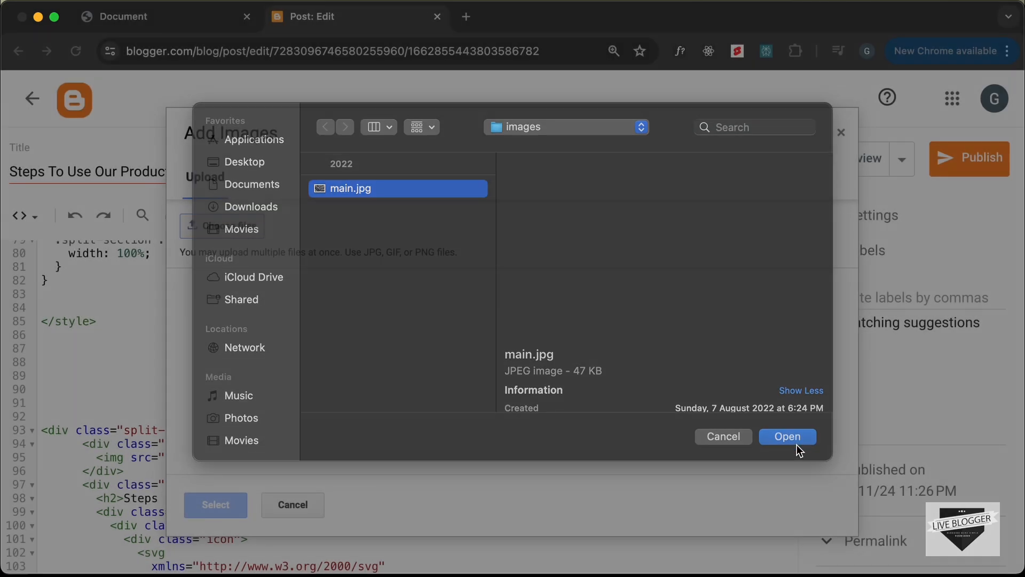
left_click(787, 436)
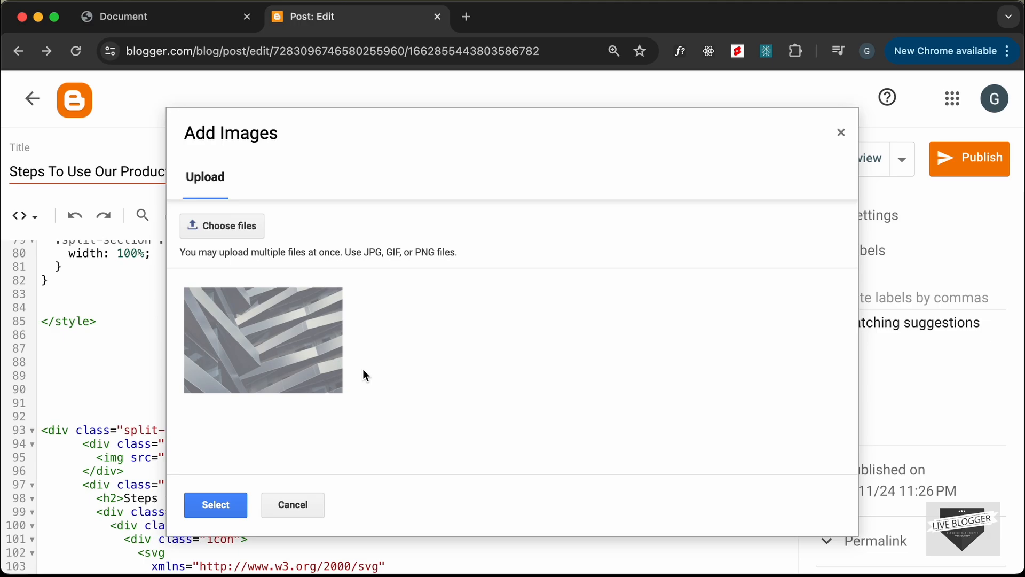
mouse_move(288, 346)
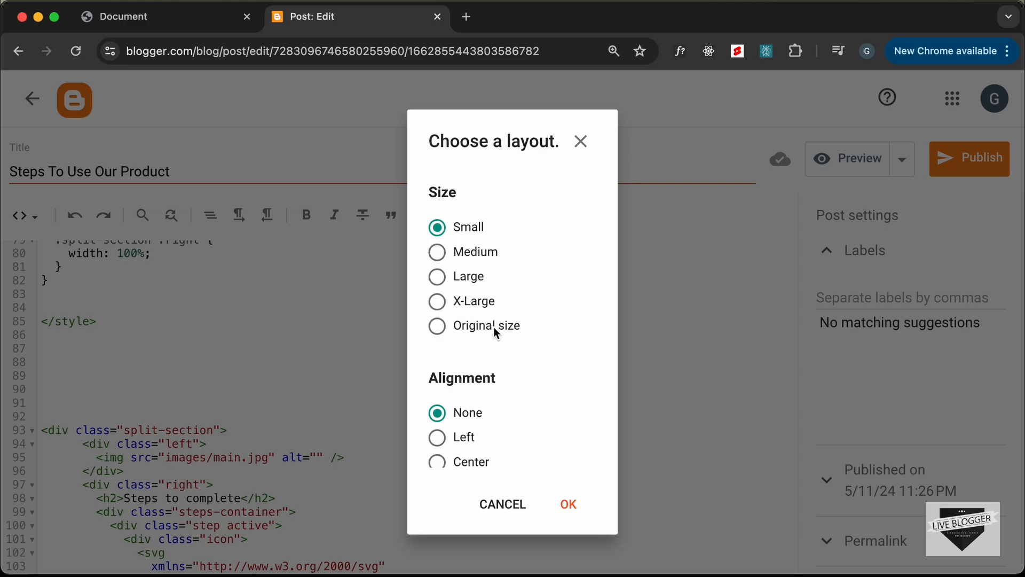
left_click(437, 325)
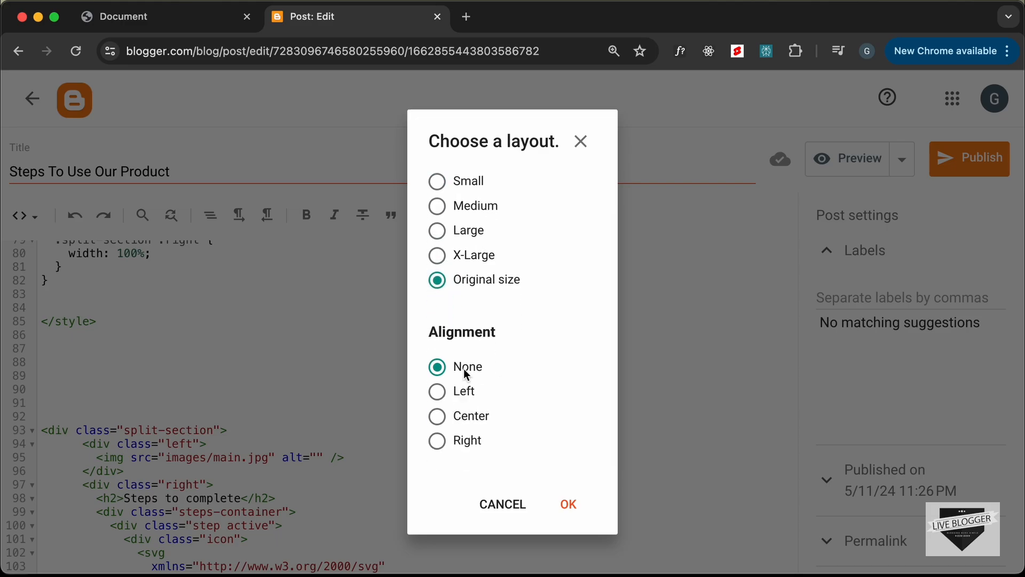
left_click(564, 492)
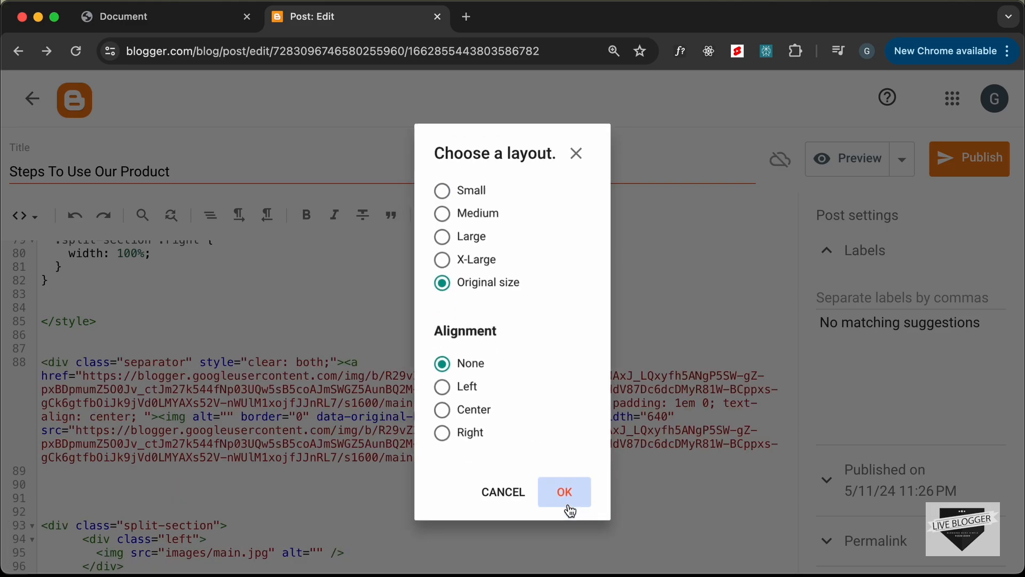
left_click(564, 491)
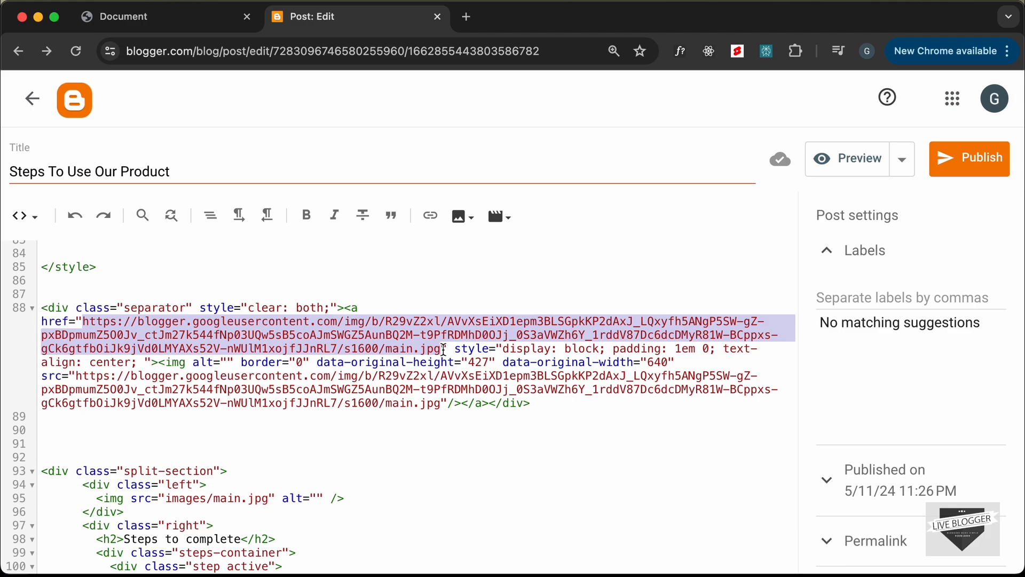
Set the split-section img src to the hosted main.jpg URL and delete the extra image block.
scroll("down", 3)
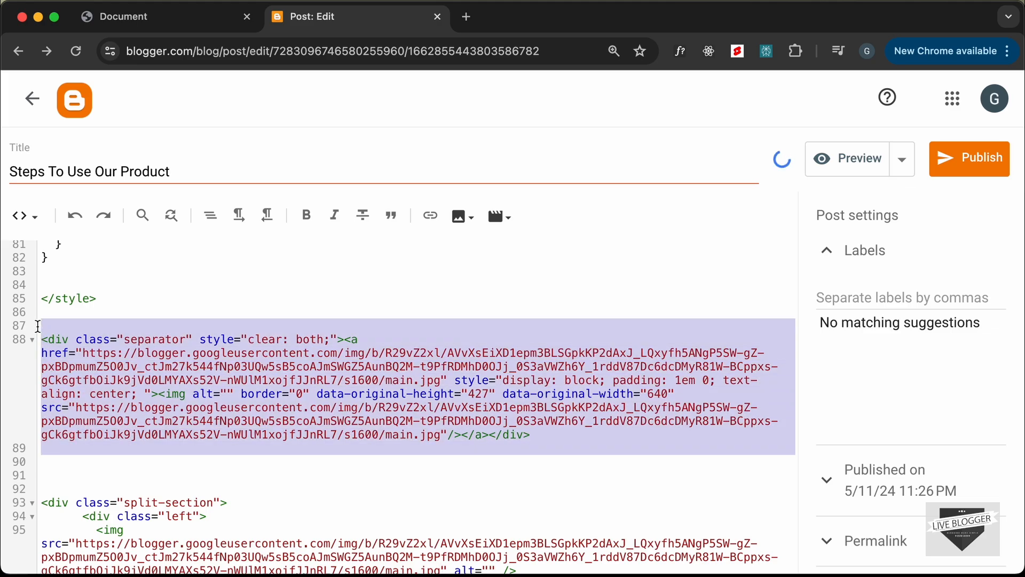
key("Delete")
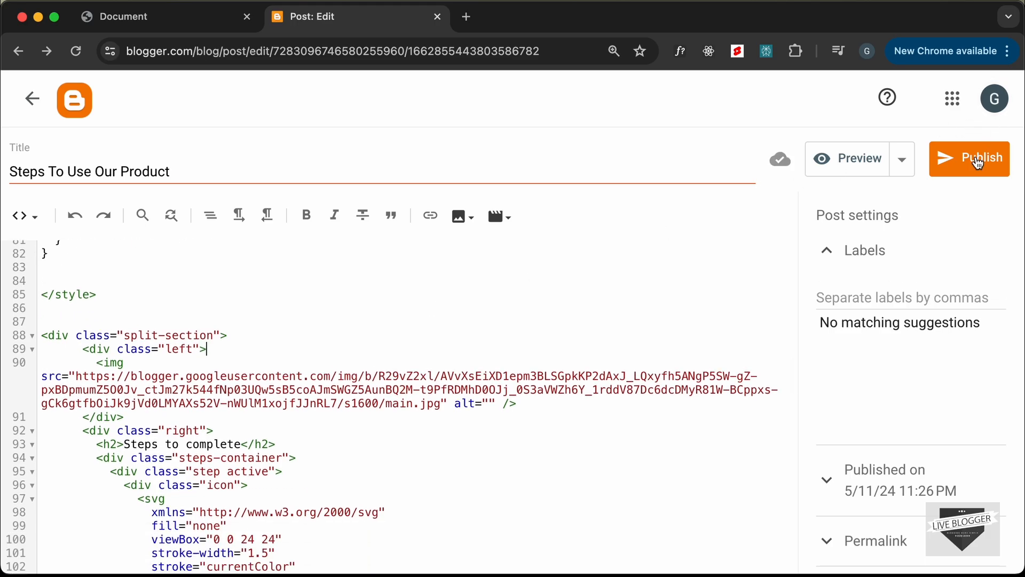
Publish 'Steps To Use Our Product' and confirm in the Publish post? dialog.
left_click(979, 158)
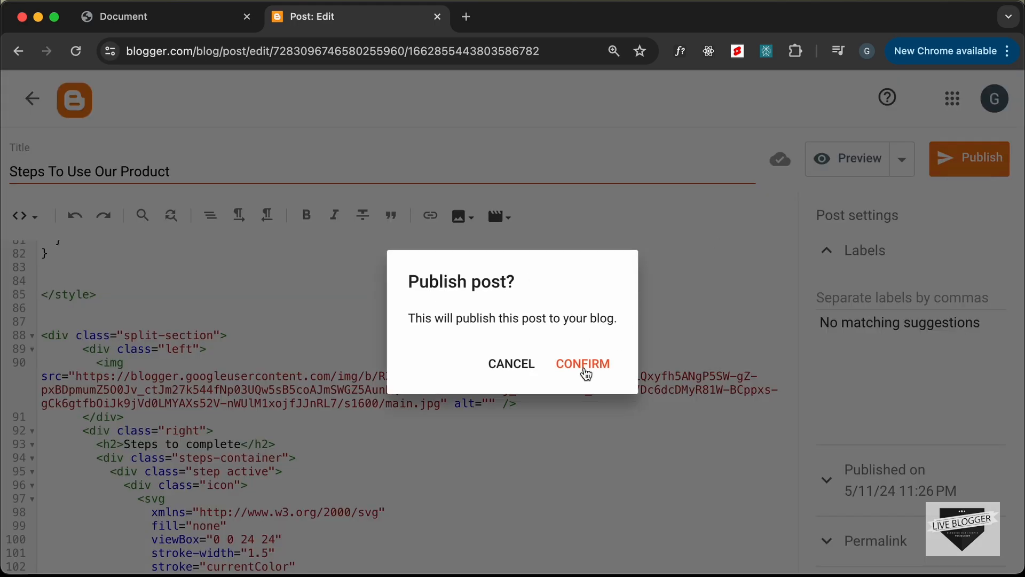
left_click(583, 363)
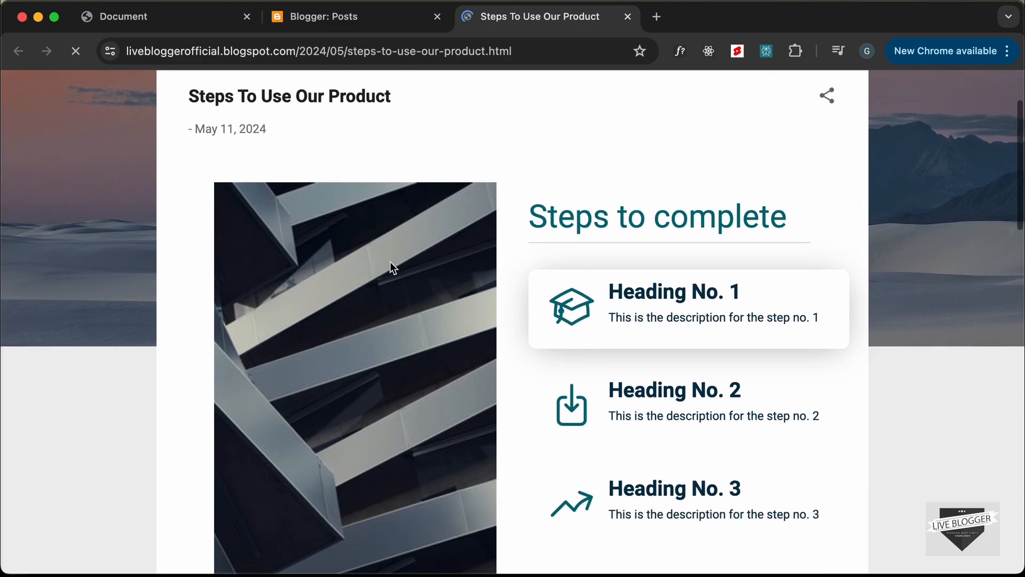
Scroll through the live post to check the image beside the step cards.
scroll("down", 3)
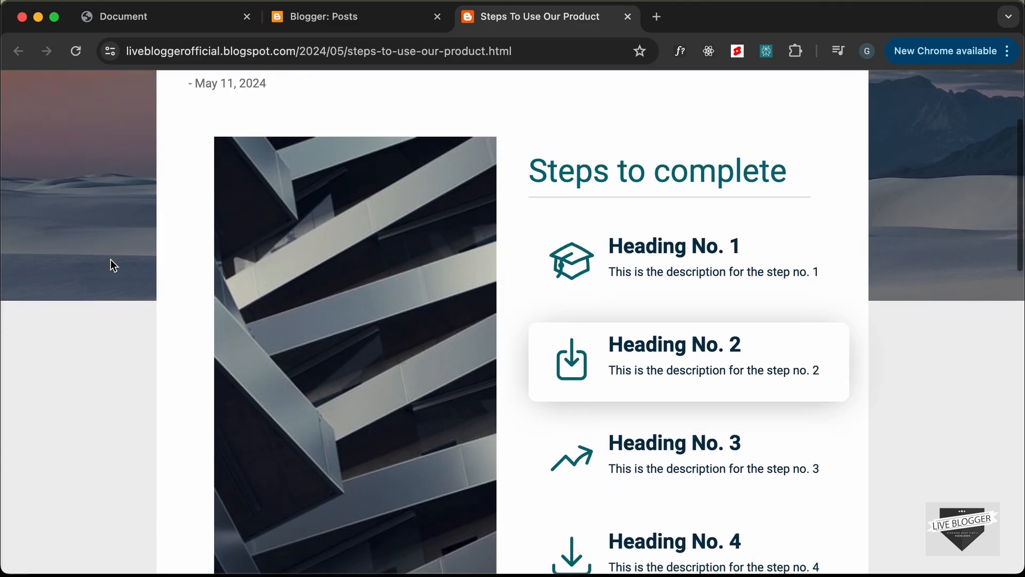
scroll("up", 3)
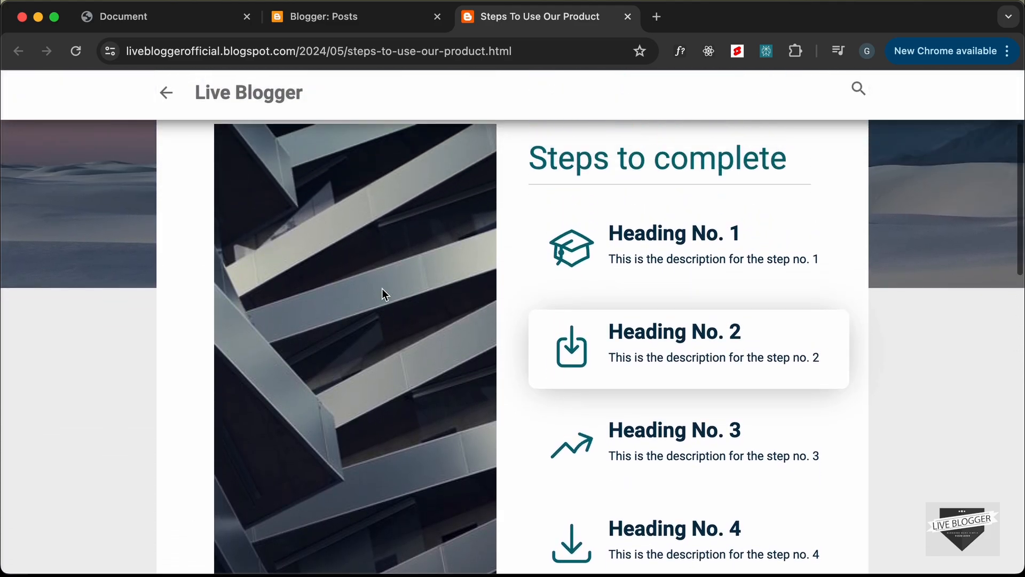
scroll("up", 3)
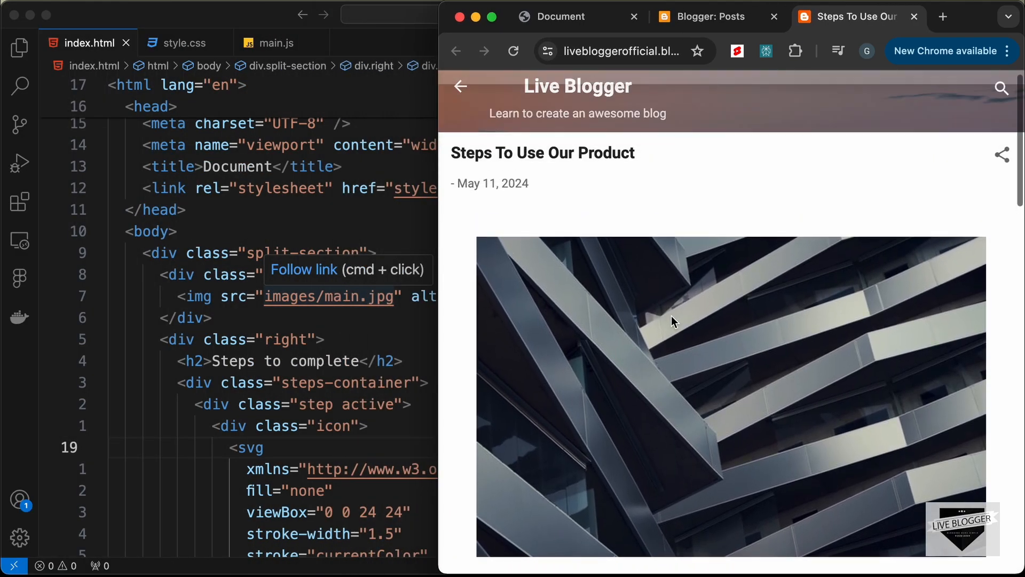
scroll("down", 3)
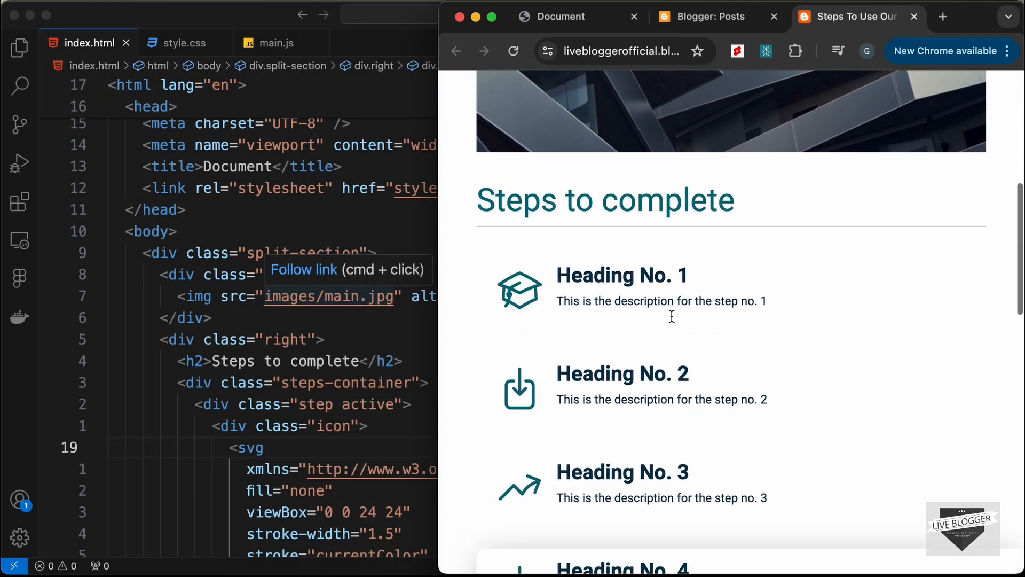
scroll("up", 3)
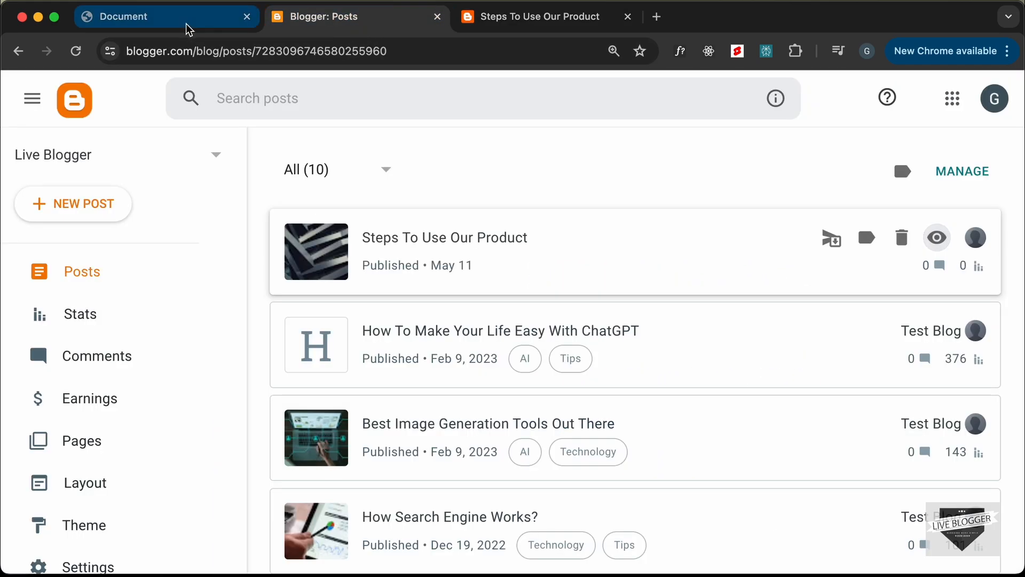
mouse_move(167, 16)
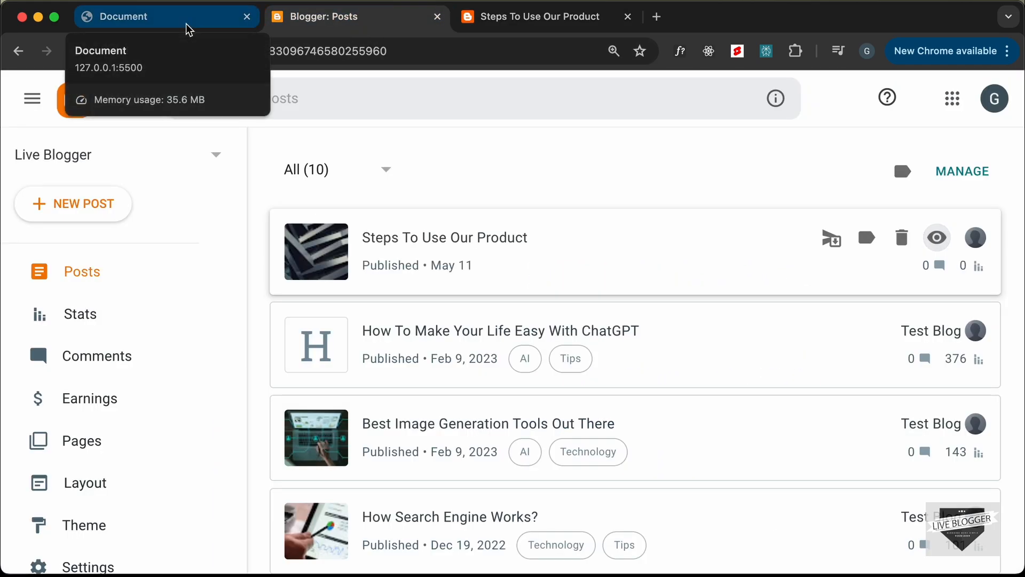
Switch to the Document tab showing the local 127.0.0.1:5500 steps demo page.
left_click(124, 16)
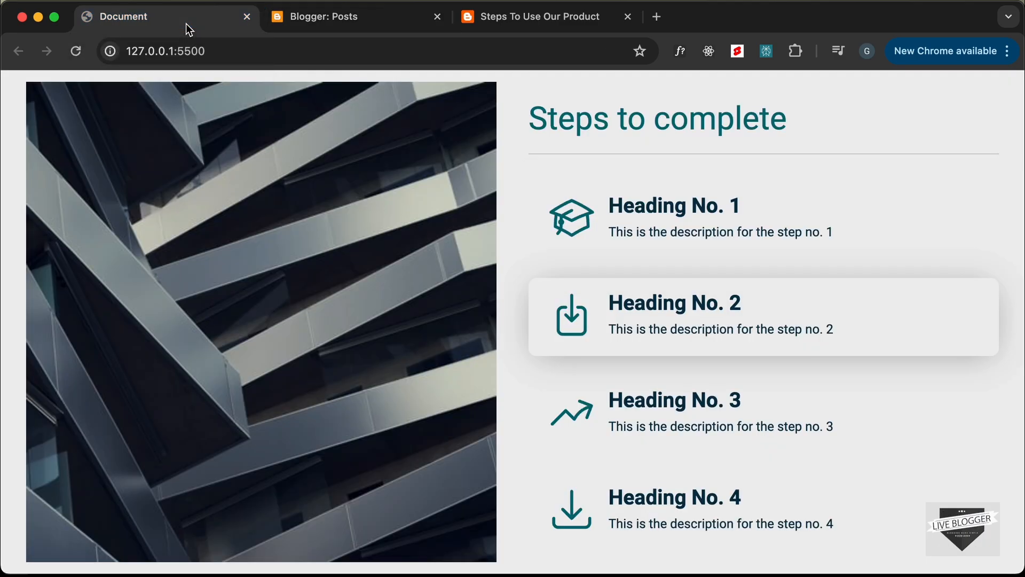